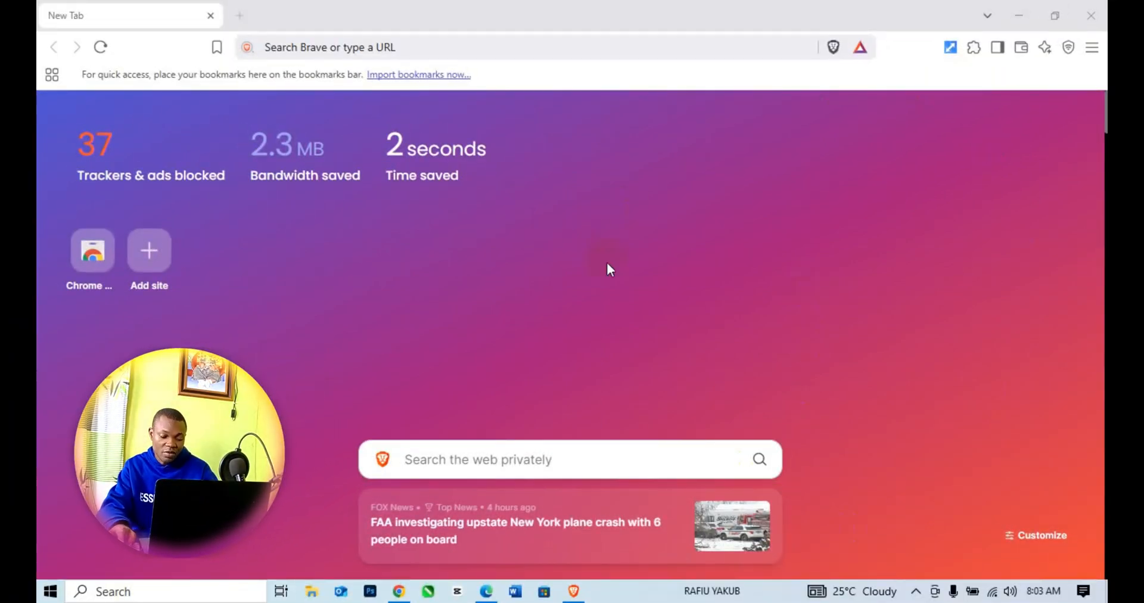
mouse_move(1068, 148)
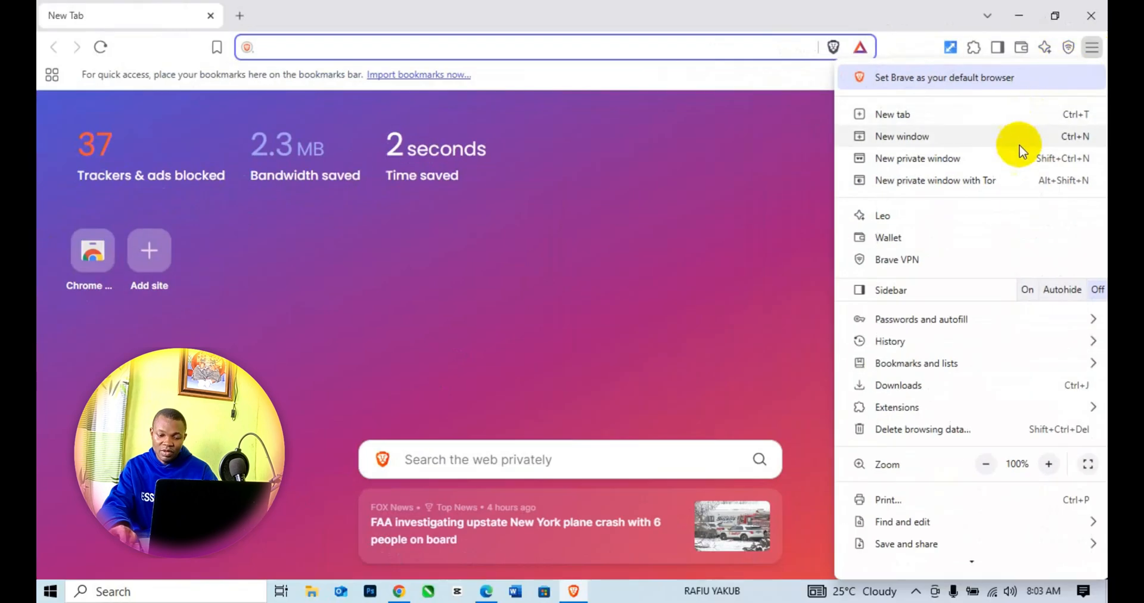
mouse_move(915, 402)
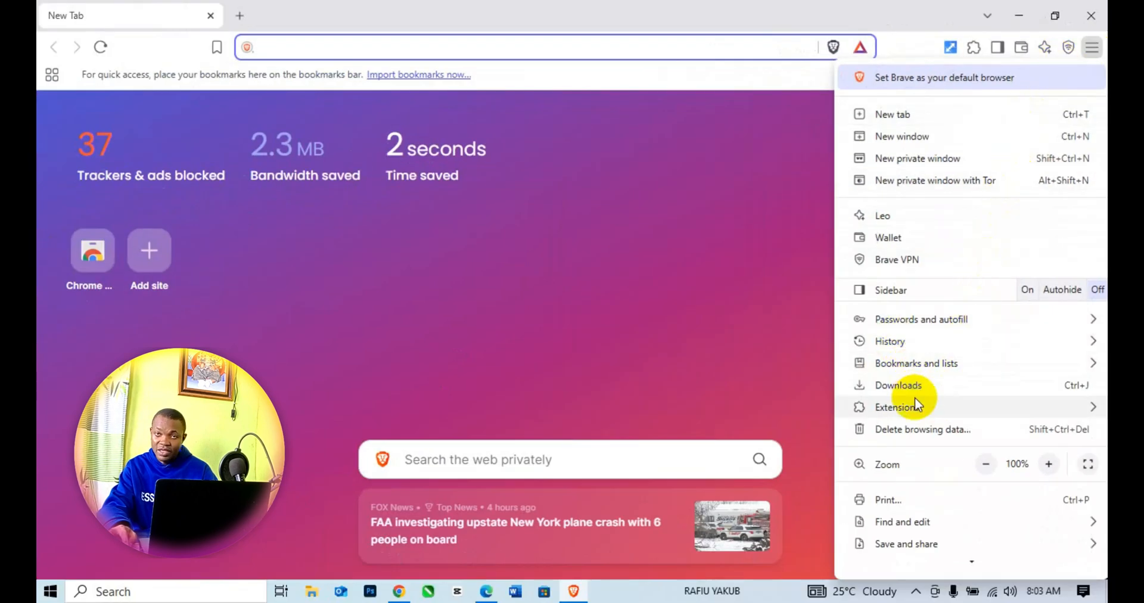
- Go to the Chrome Web Store from the Extensions item in Brave's main menu
click(904, 407)
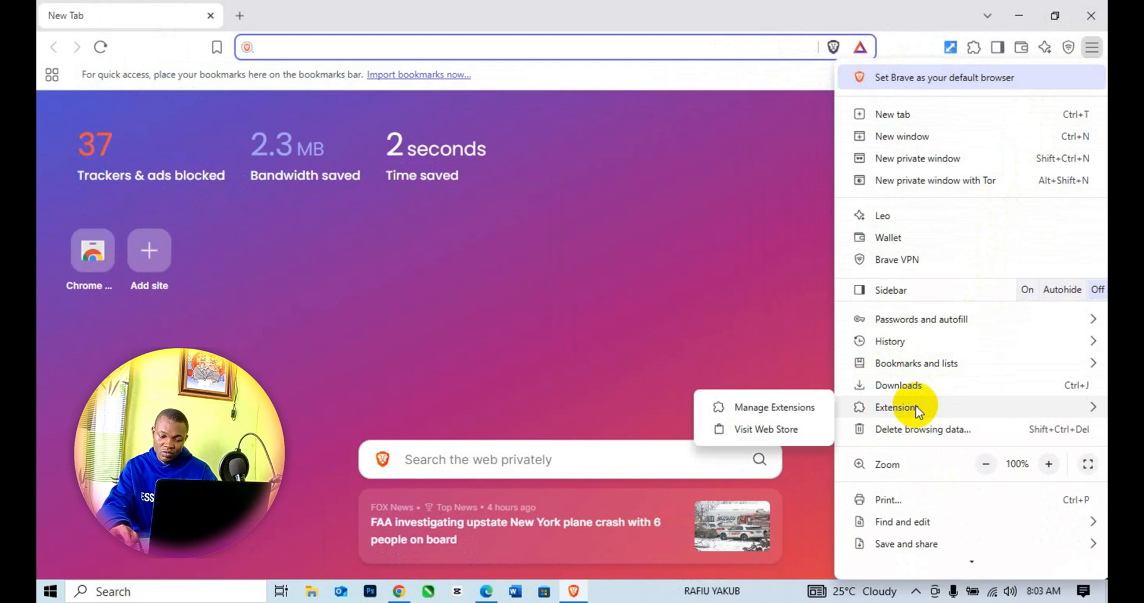
click(766, 429)
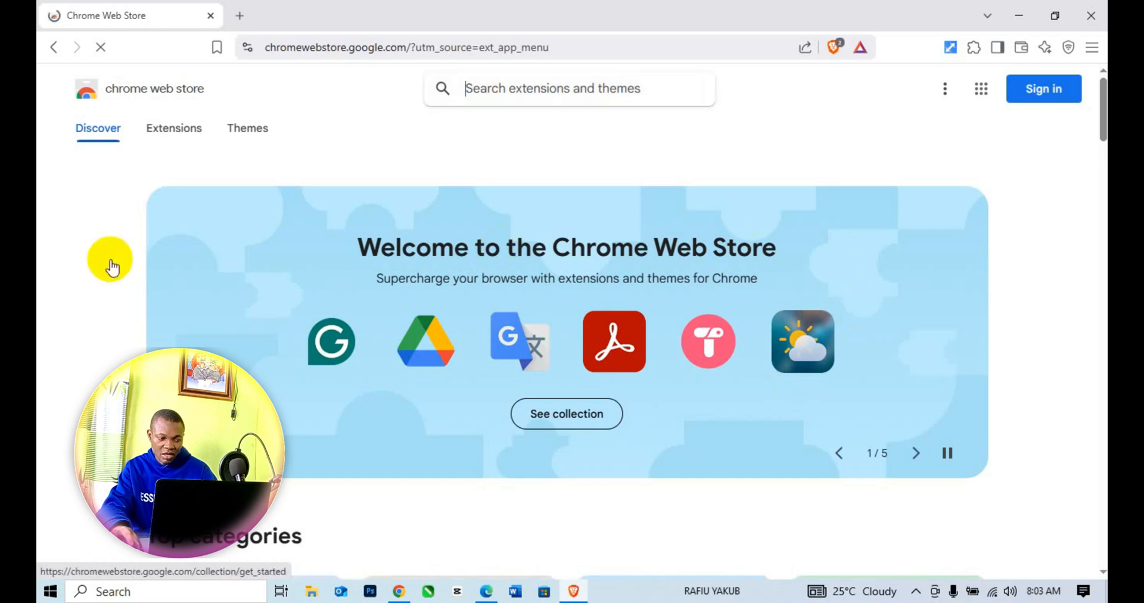
- Search extensions for 'vpn' and open the Free VPN for Chrome - VPN Proxy VeePN listing
click(174, 128)
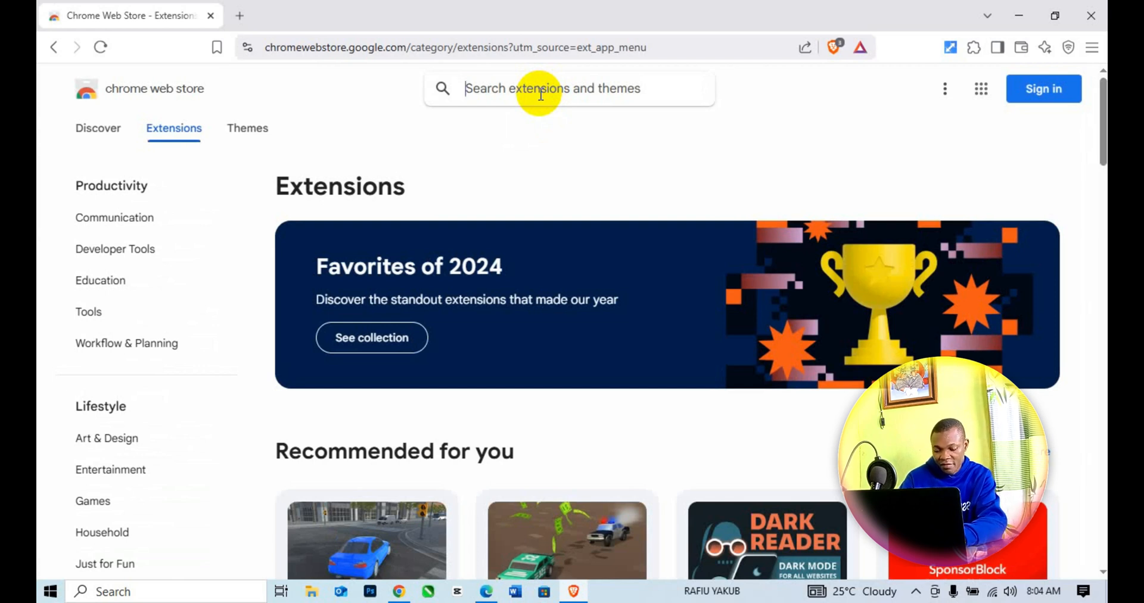
text(vpn)
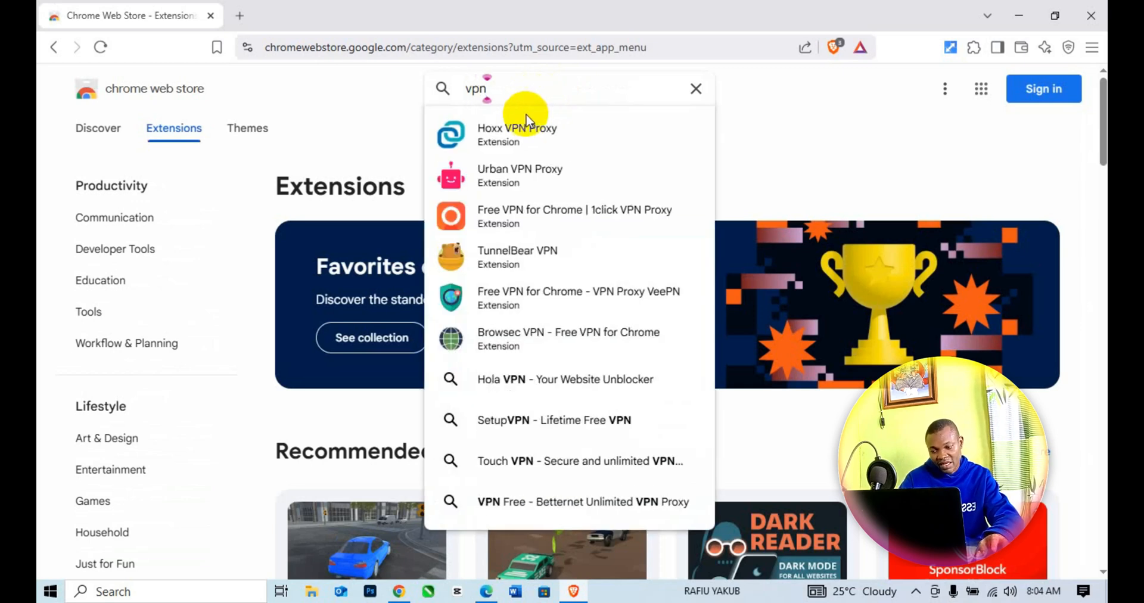
mouse_move(562, 187)
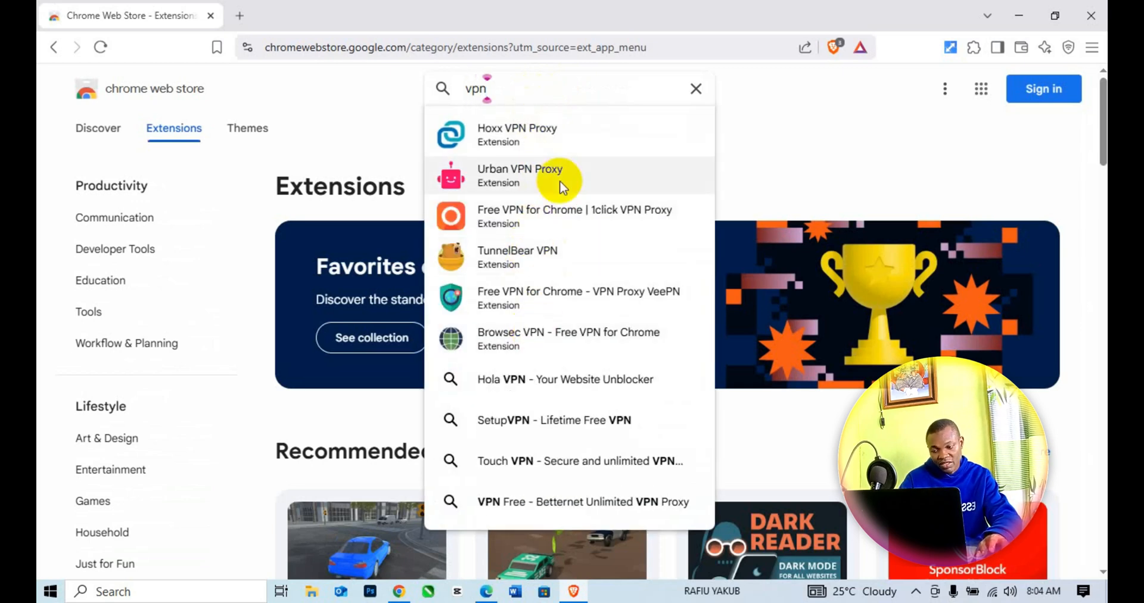
mouse_move(558, 229)
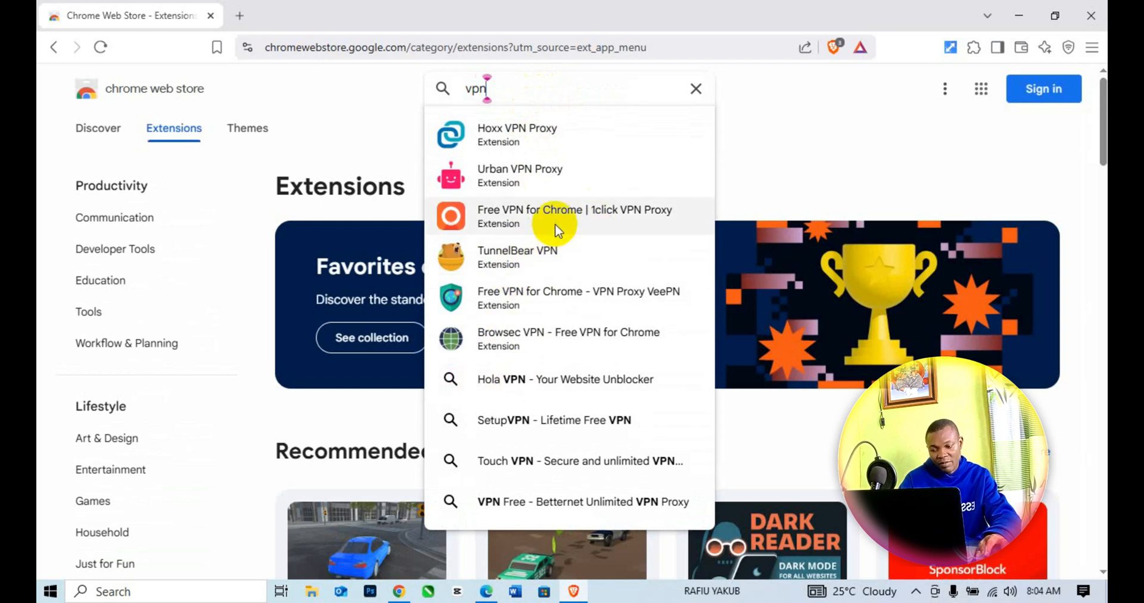
mouse_move(562, 308)
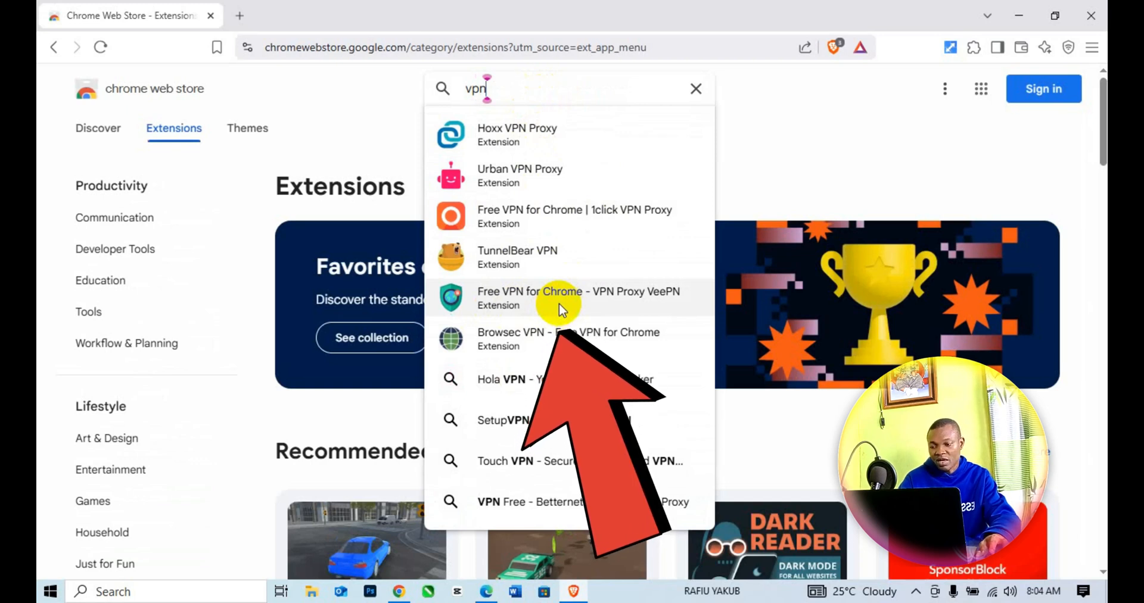
click(559, 298)
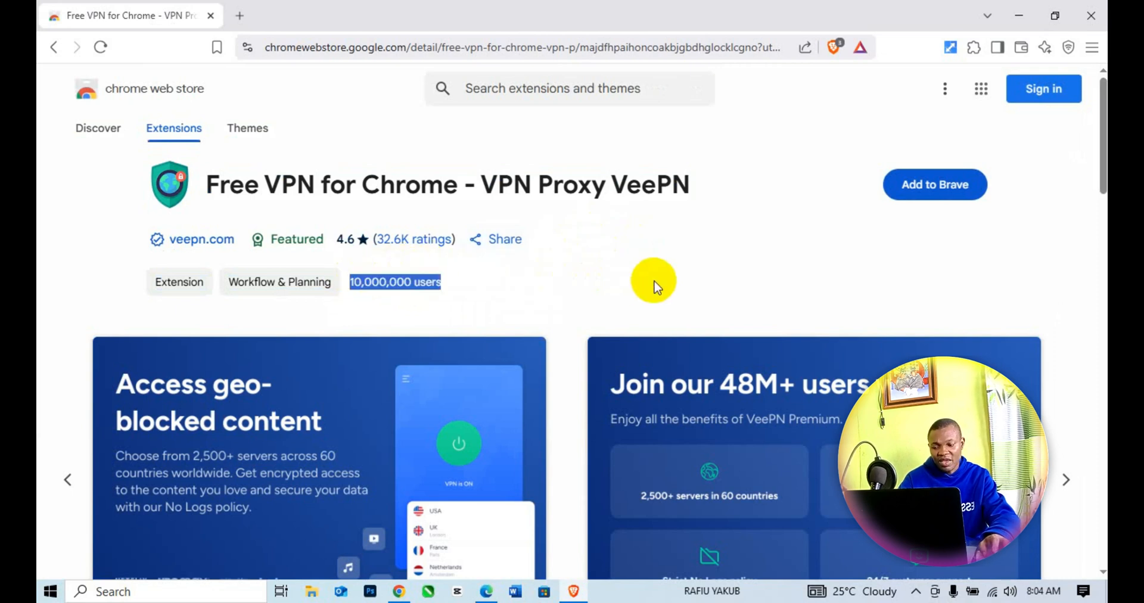
- Expand the VeePN description, highlight 'High-speed server network', and scroll to ratings and details
scroll(down, 3)
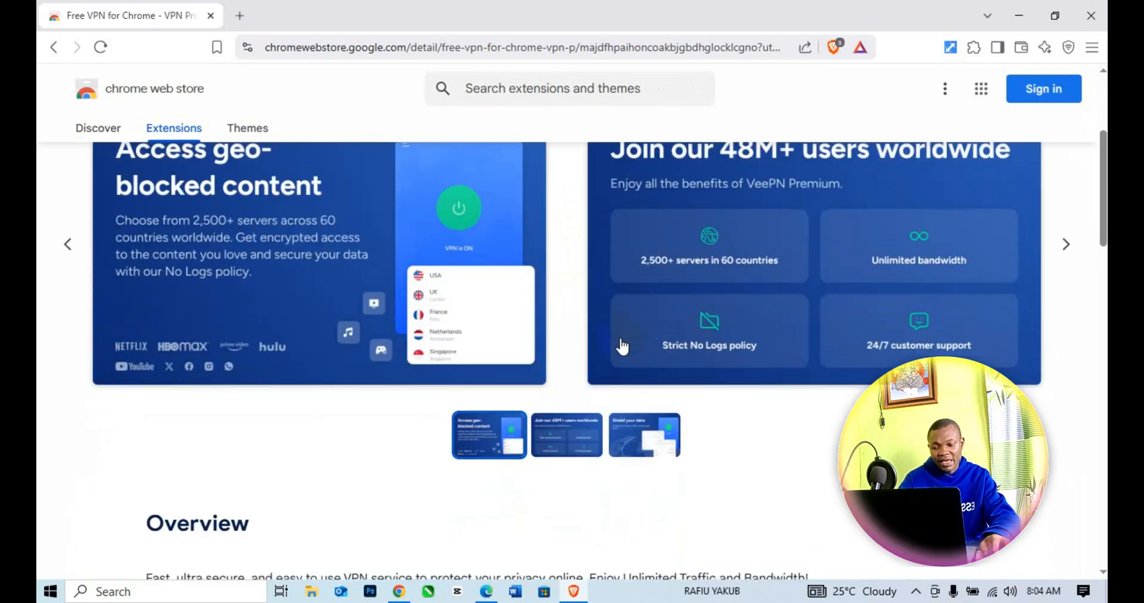
scroll(up, 3)
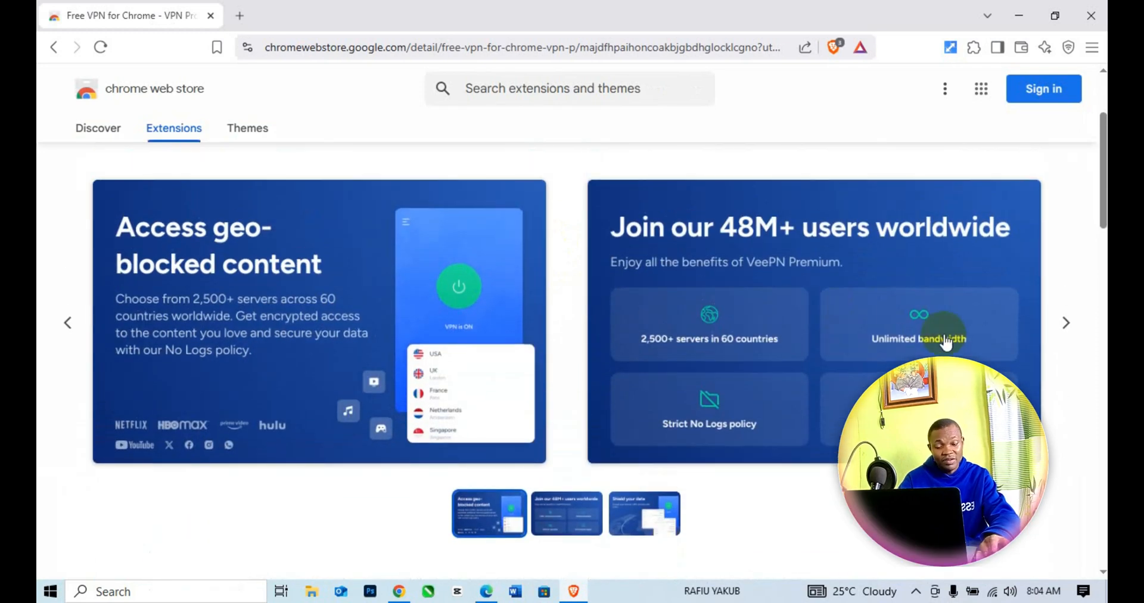
mouse_move(1091, 358)
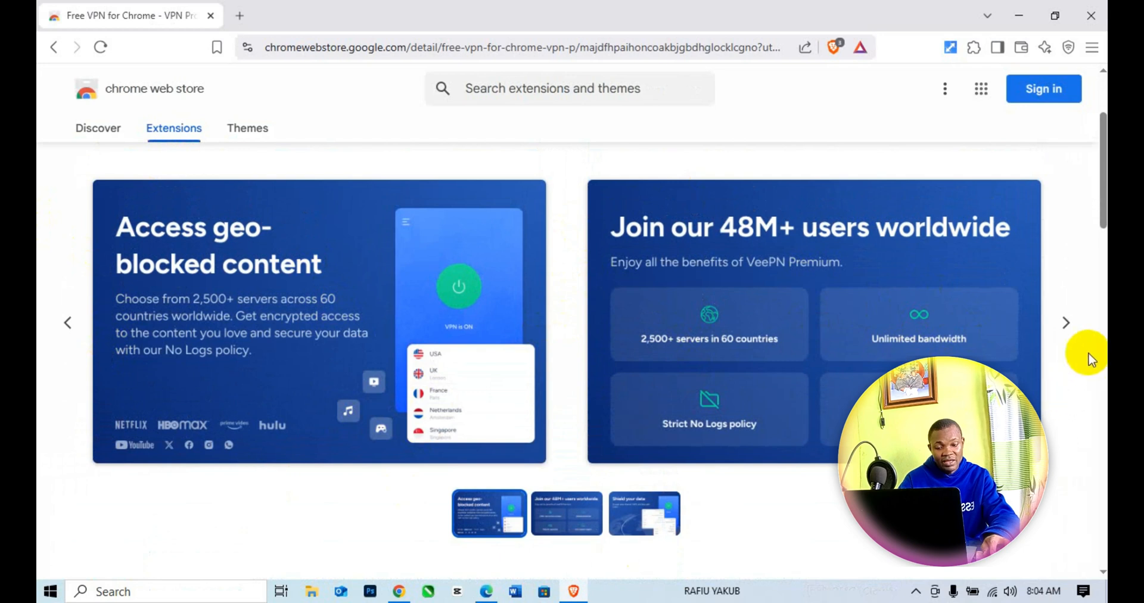
click(1066, 323)
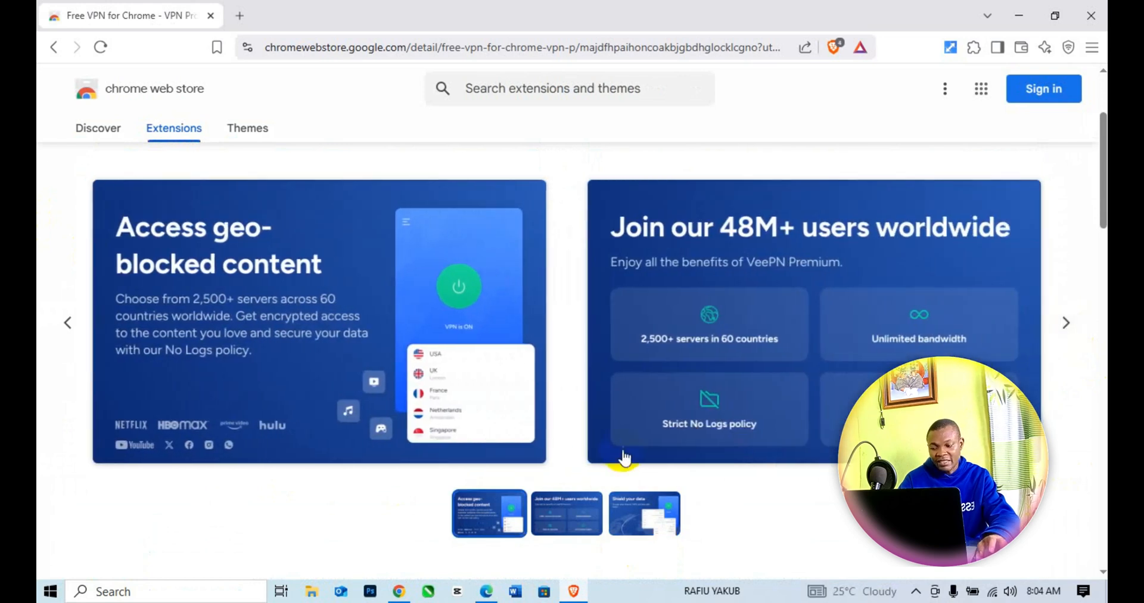
scroll(down, 3)
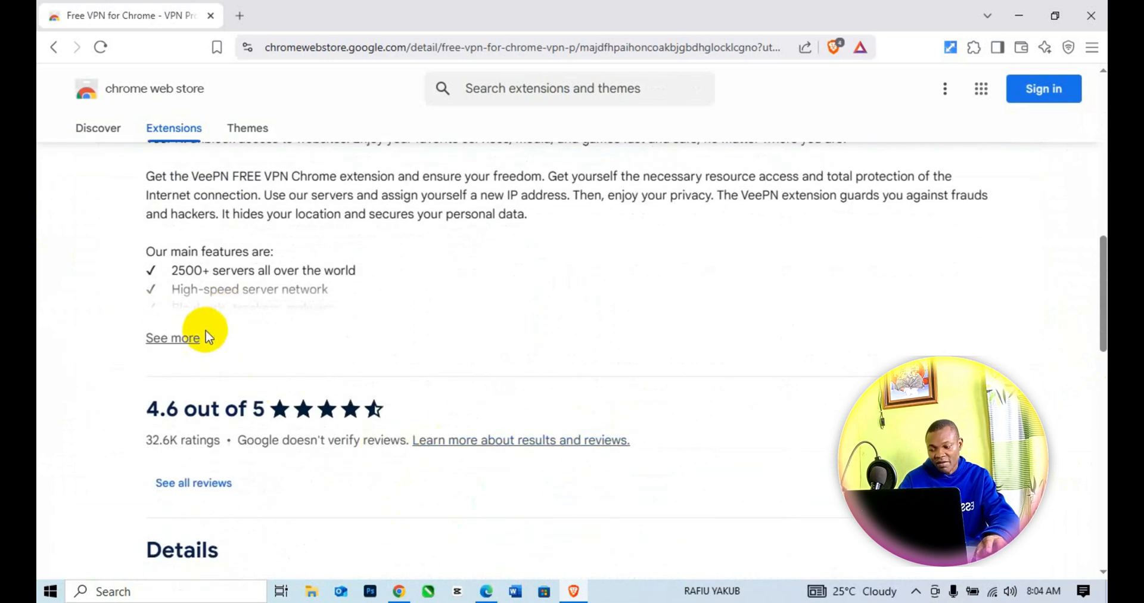
click(172, 338)
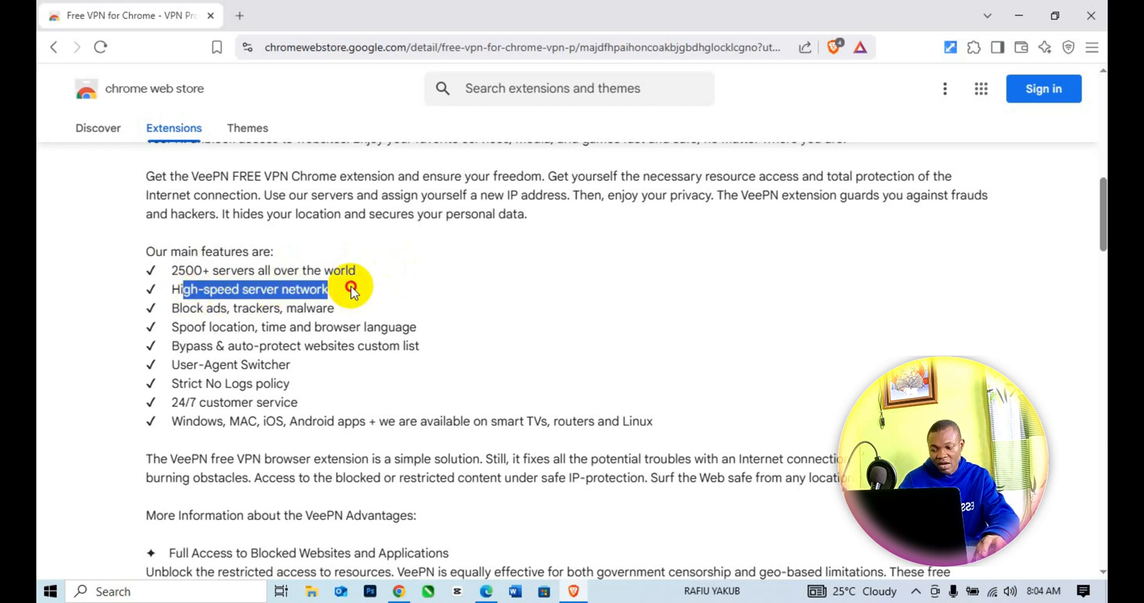
drag(350, 289, 335, 308)
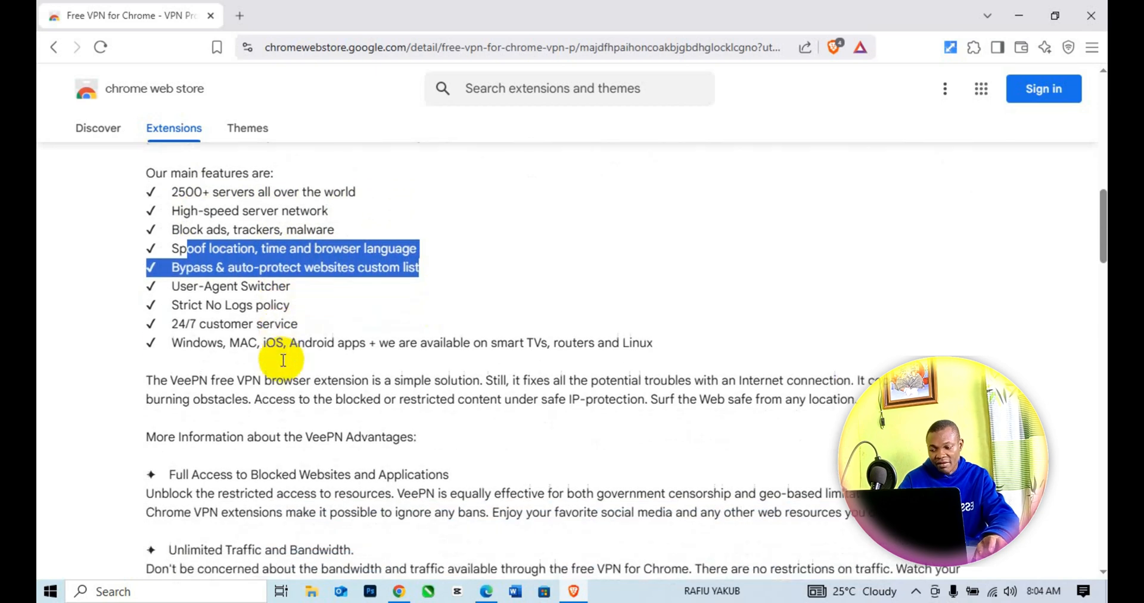
scroll(down, 3)
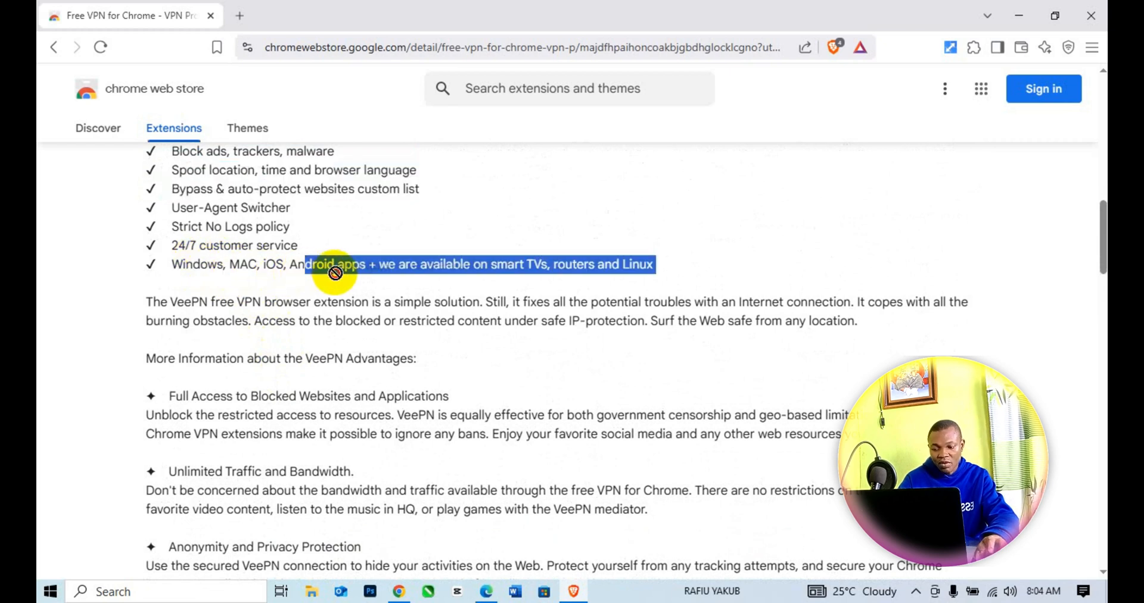
mouse_move(483, 286)
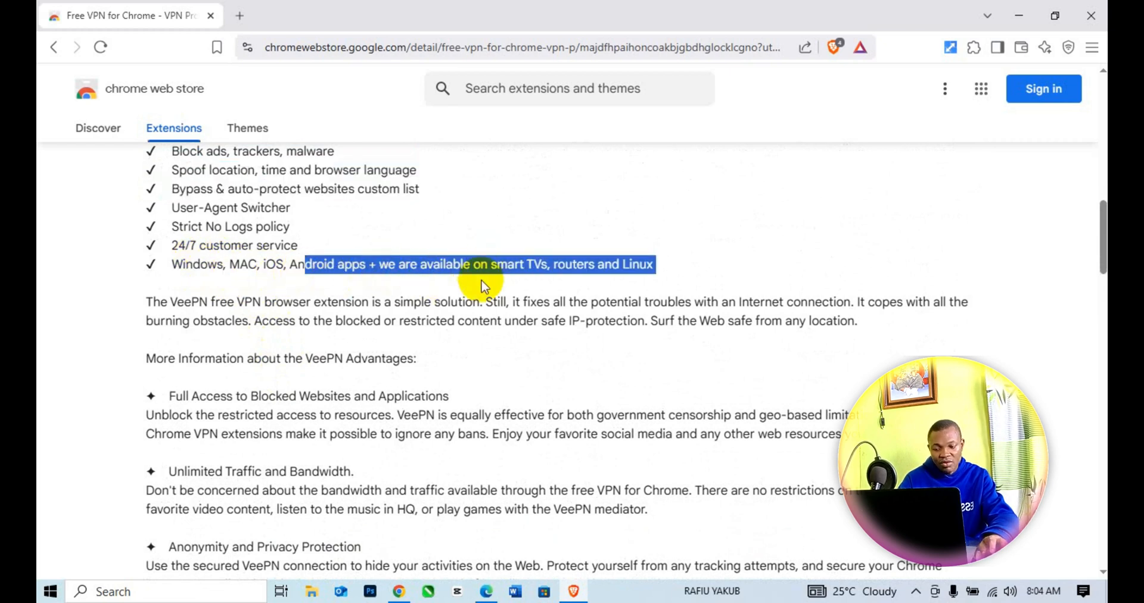
scroll(down, 3)
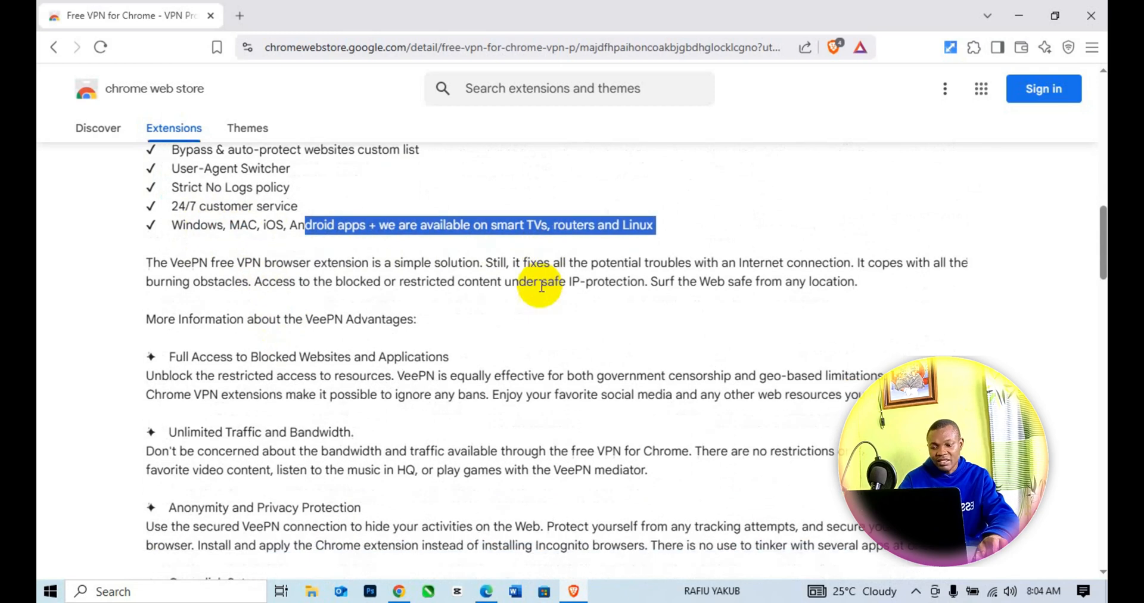
scroll(down, 3)
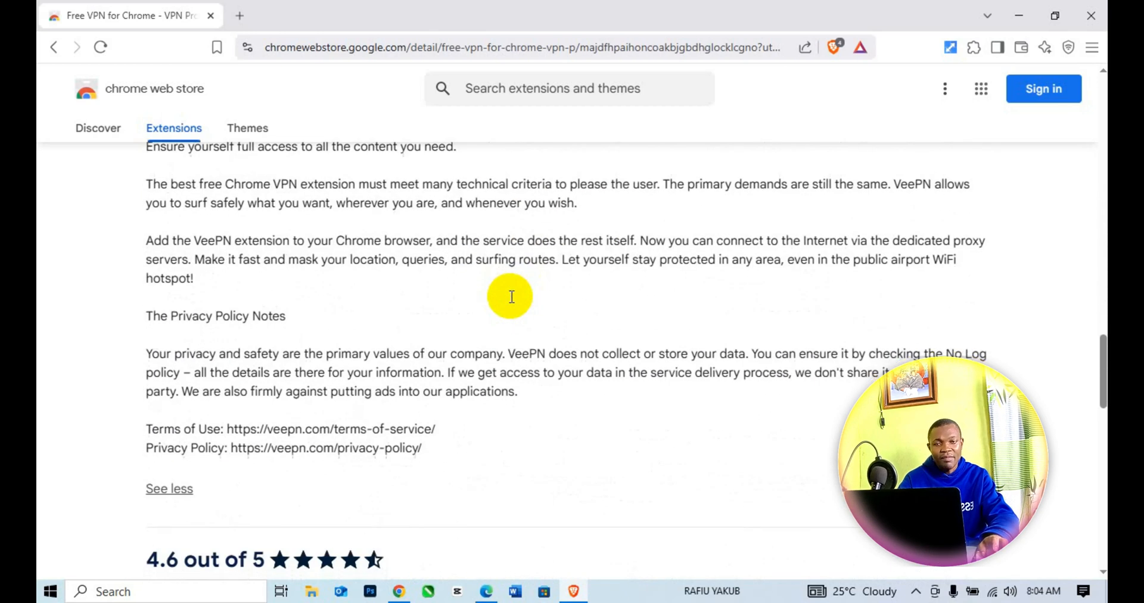
scroll(down, 3)
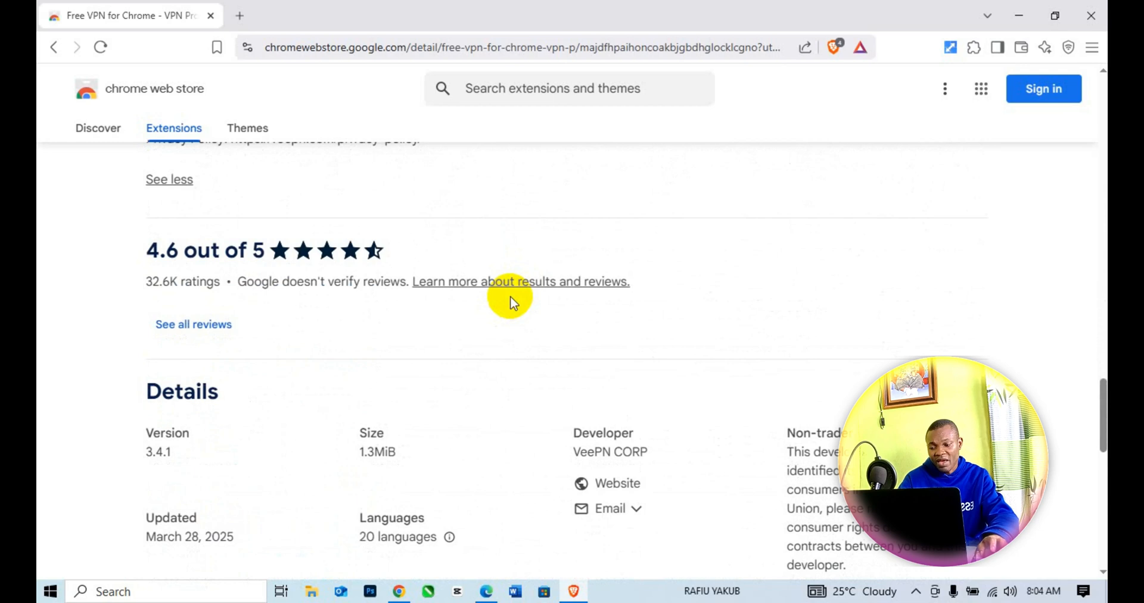
mouse_move(271, 321)
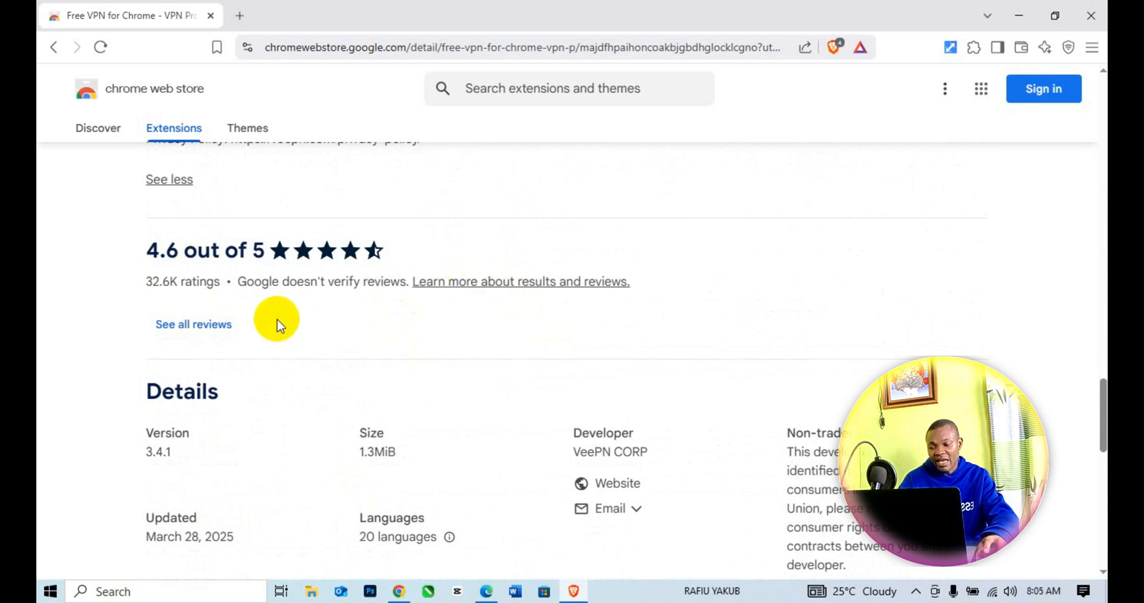
mouse_move(194, 325)
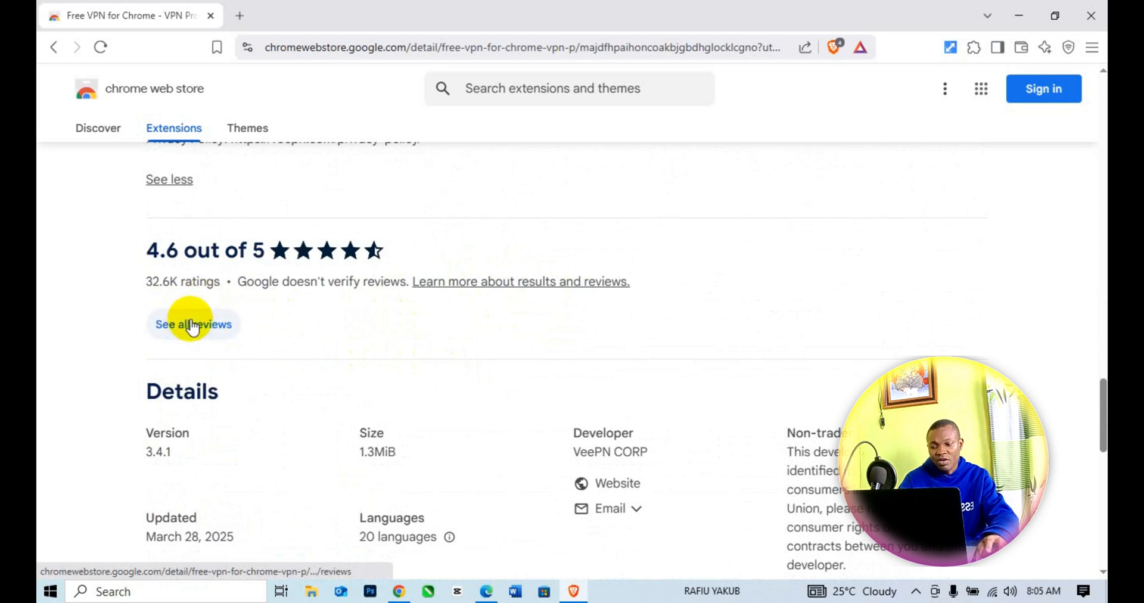
- Browse the VeePN user reviews, then add the extension to Brave and confirm
click(193, 325)
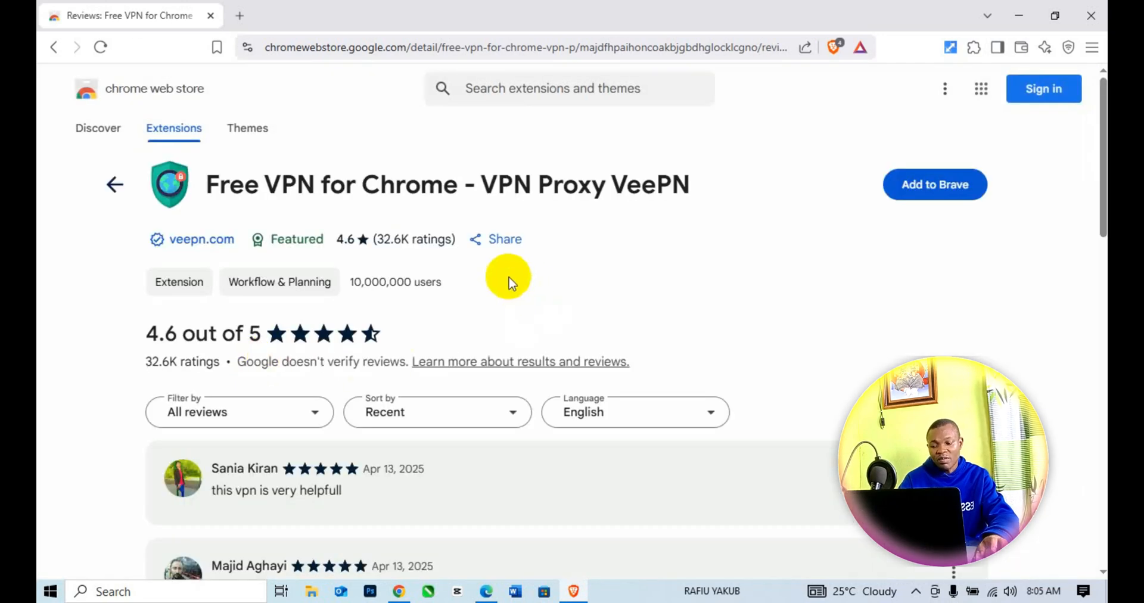
scroll(down, 3)
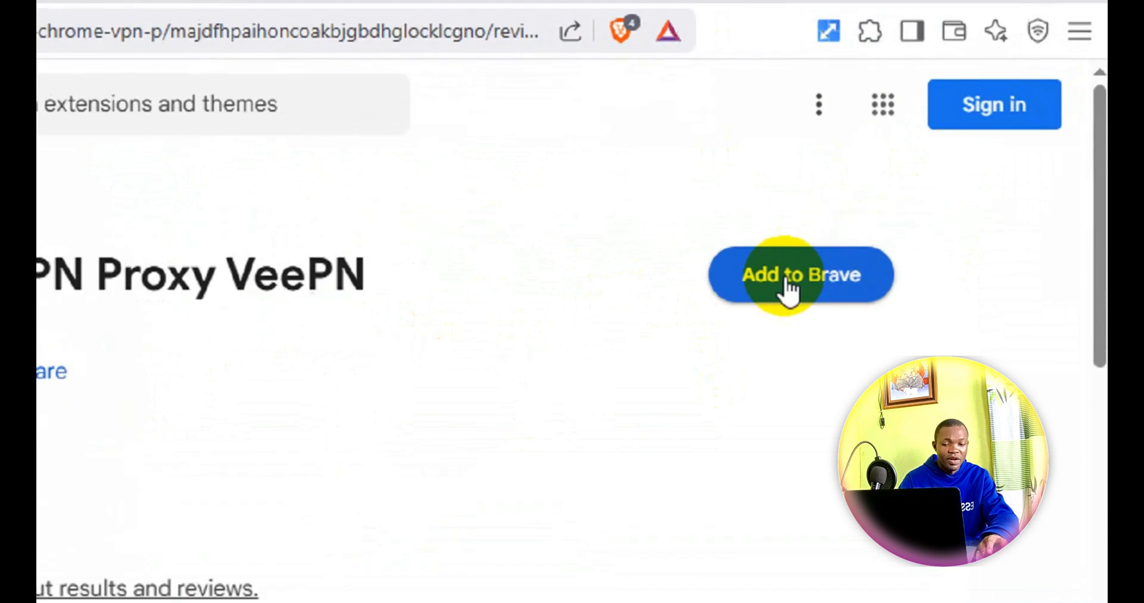
click(800, 275)
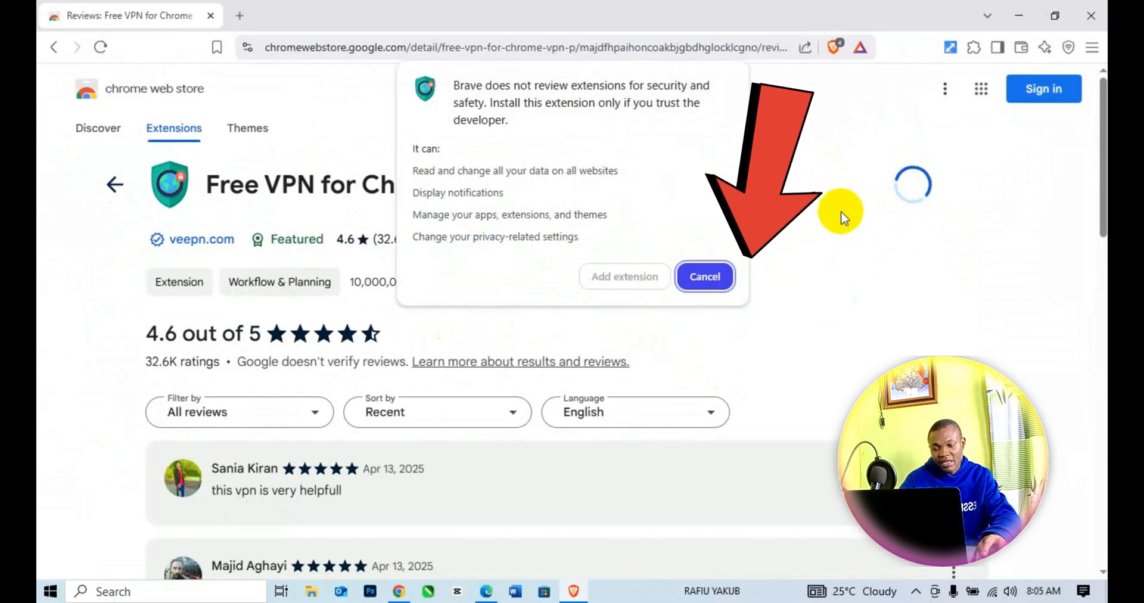
click(705, 276)
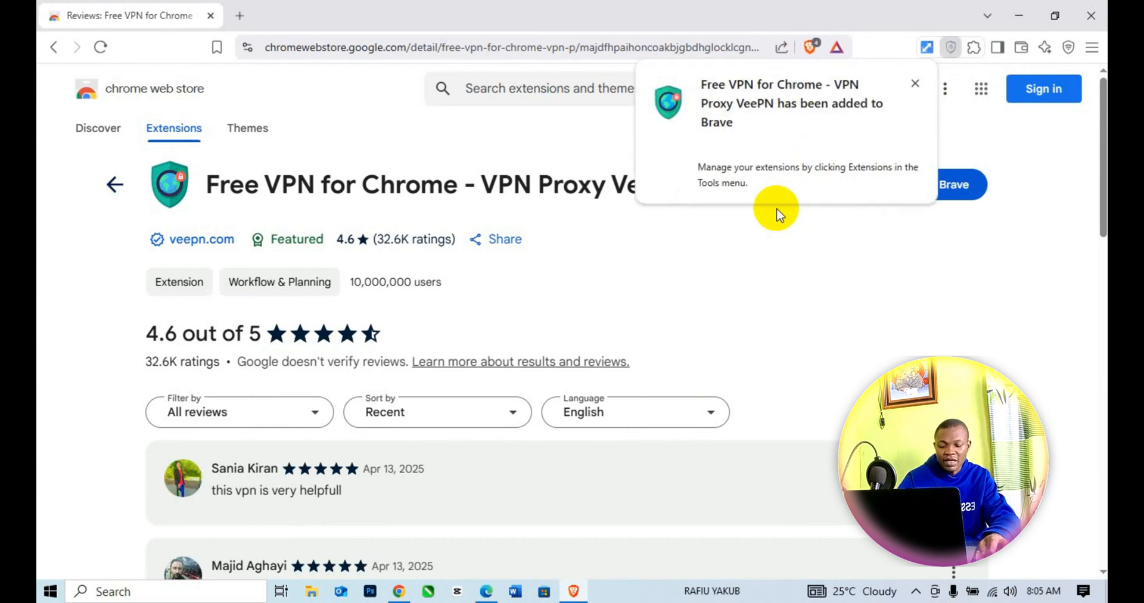
mouse_move(838, 112)
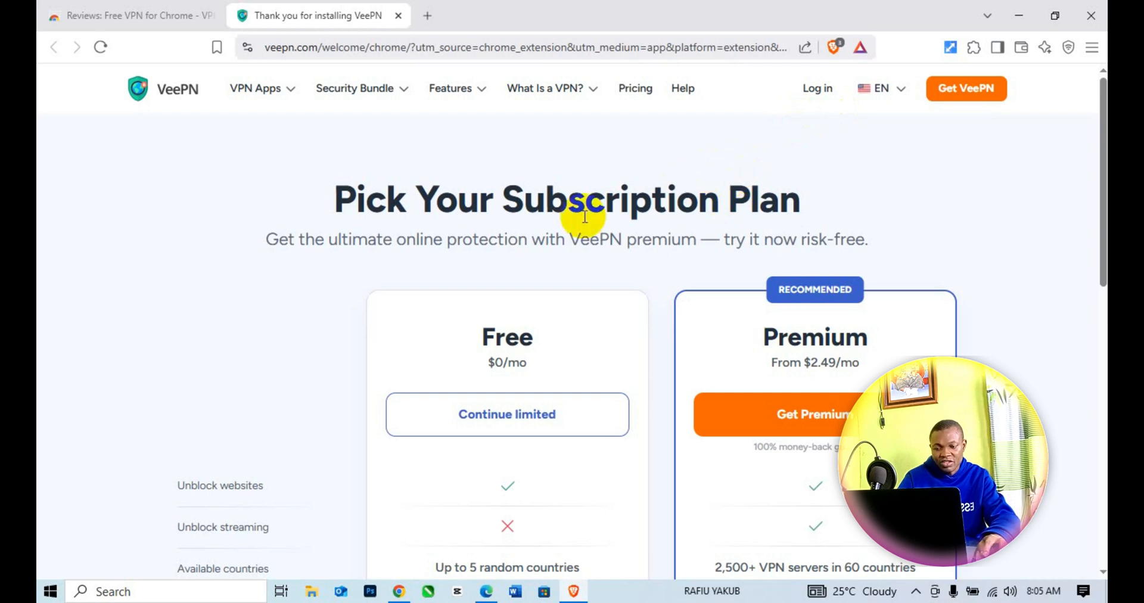
scroll(down, 3)
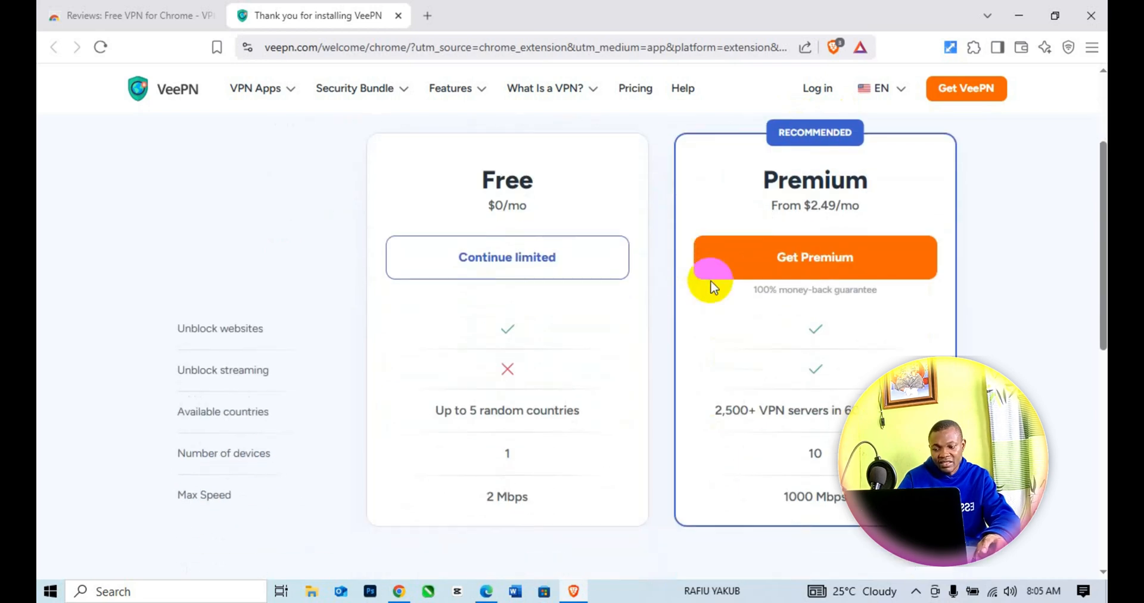
mouse_move(556, 325)
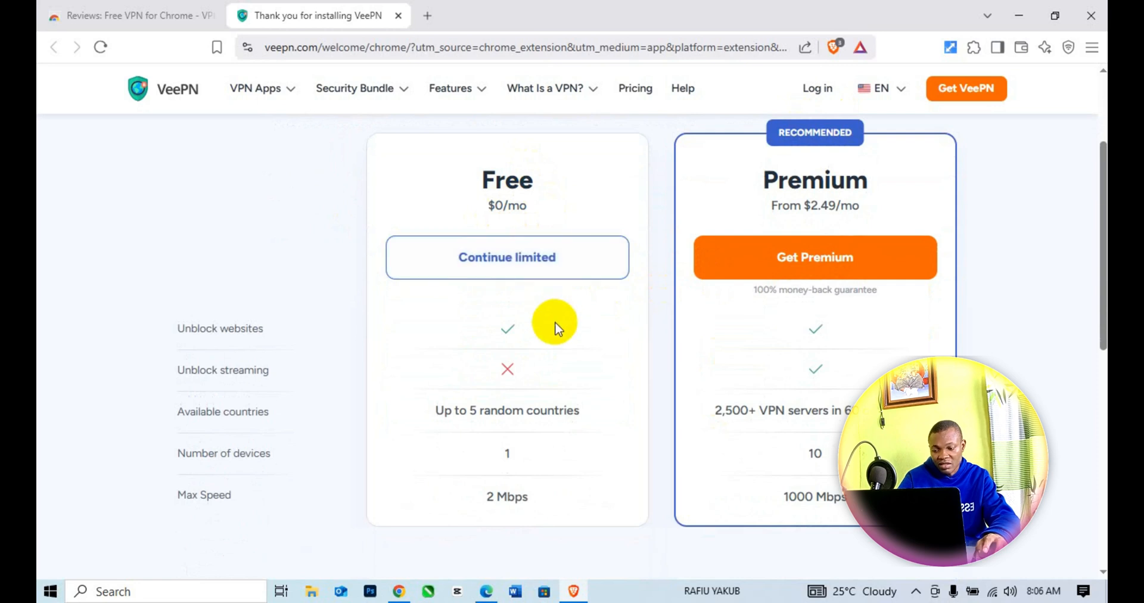
mouse_move(476, 405)
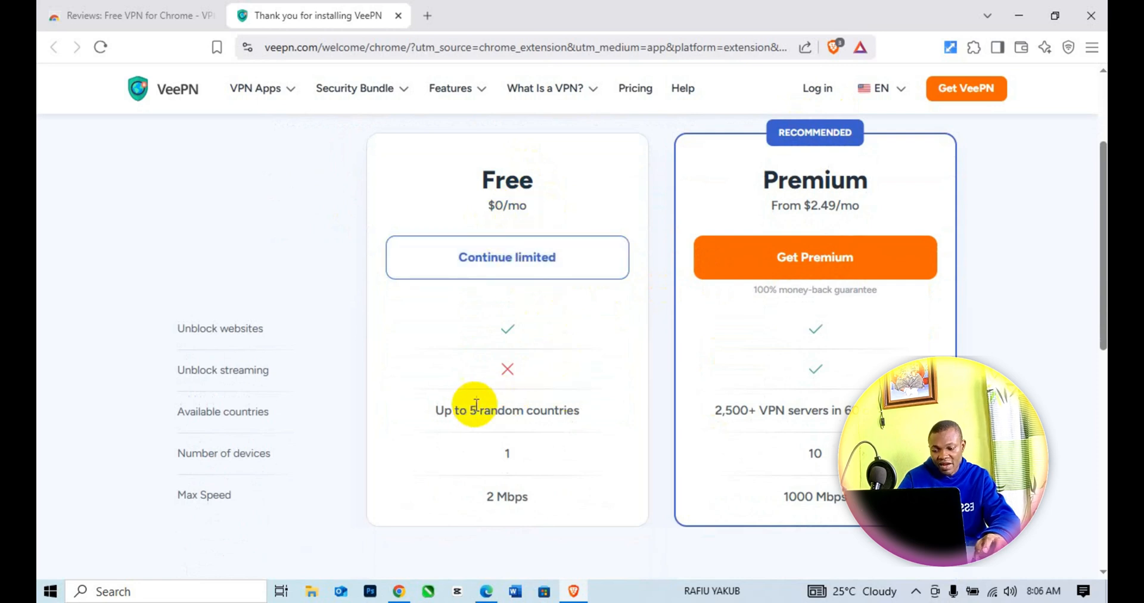
scroll(down, 3)
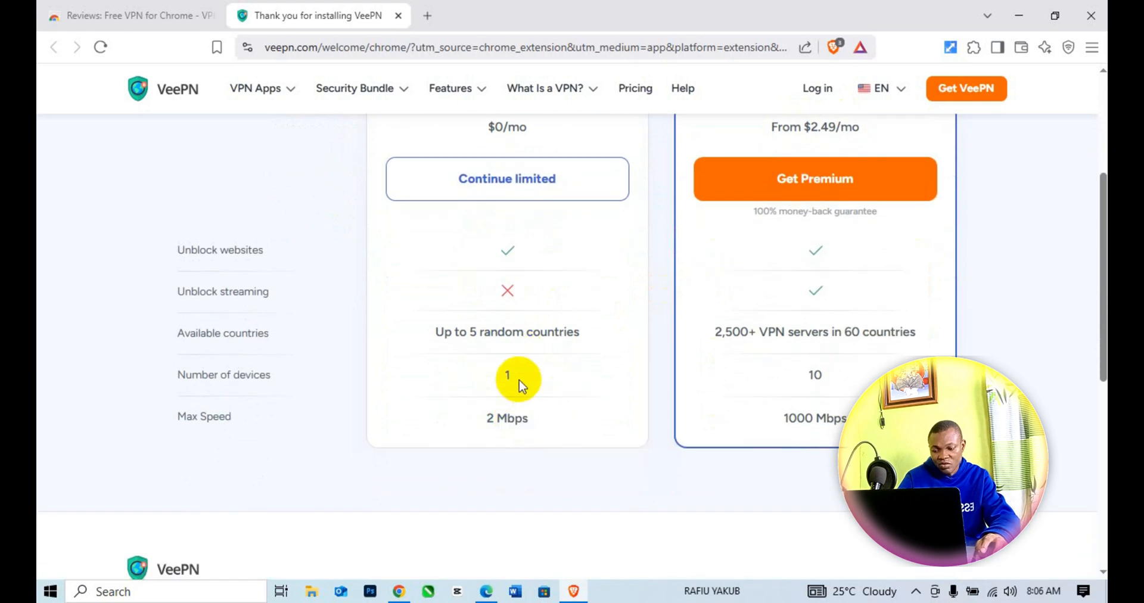
mouse_move(526, 423)
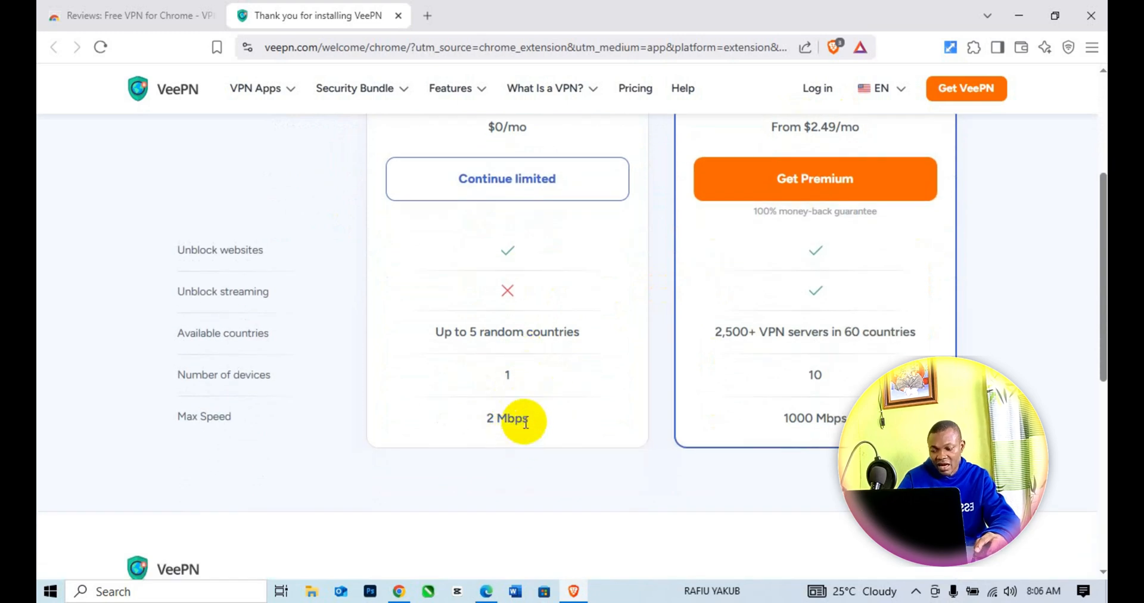
double_click(204, 416)
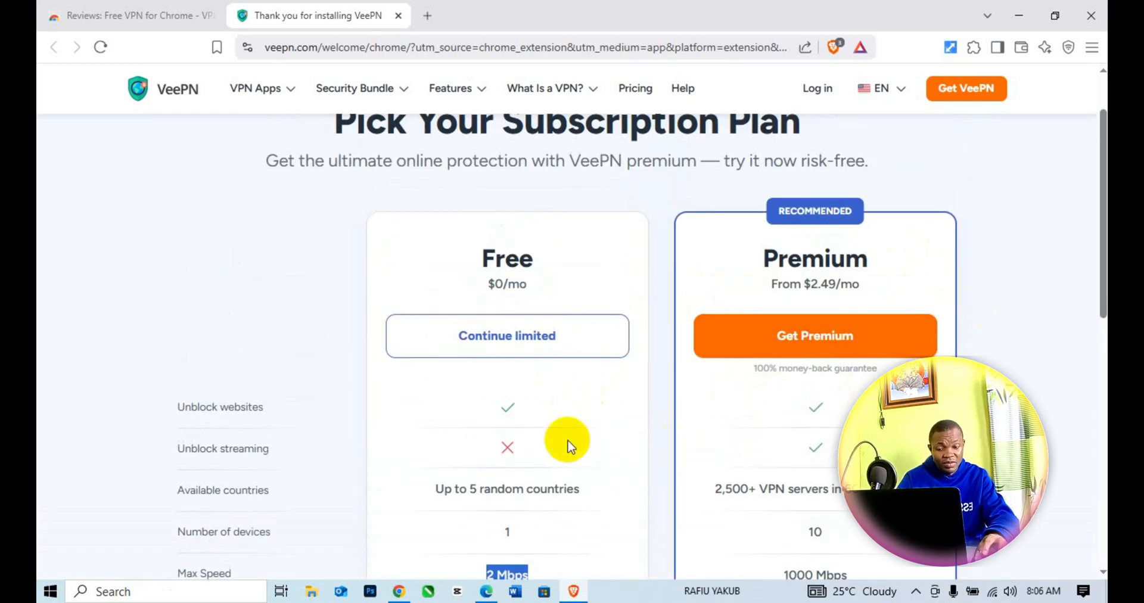
double_click(831, 284)
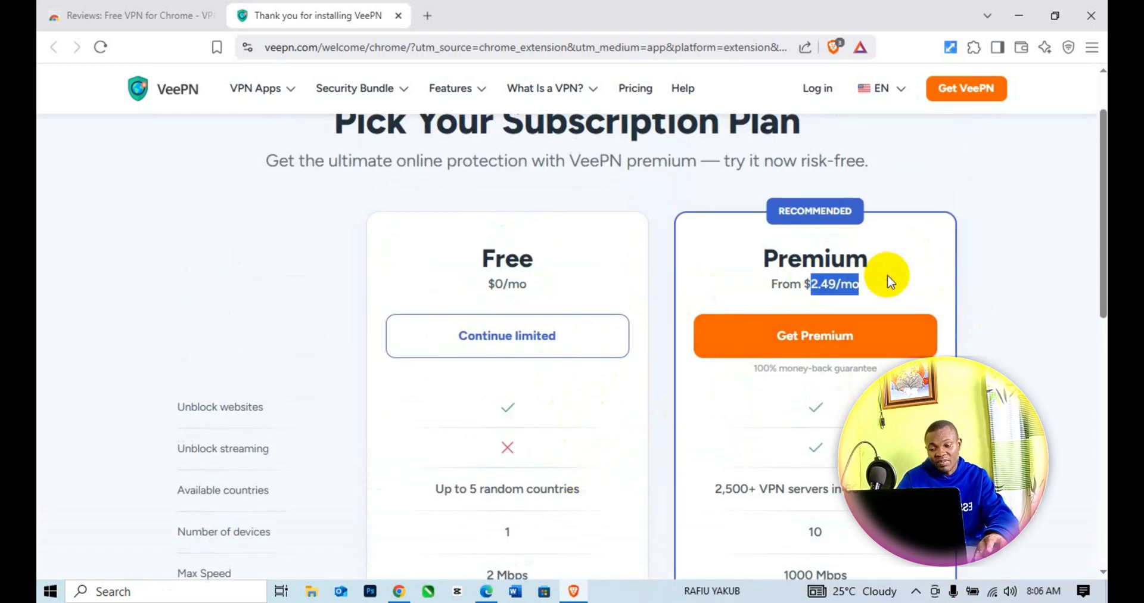
mouse_move(545, 410)
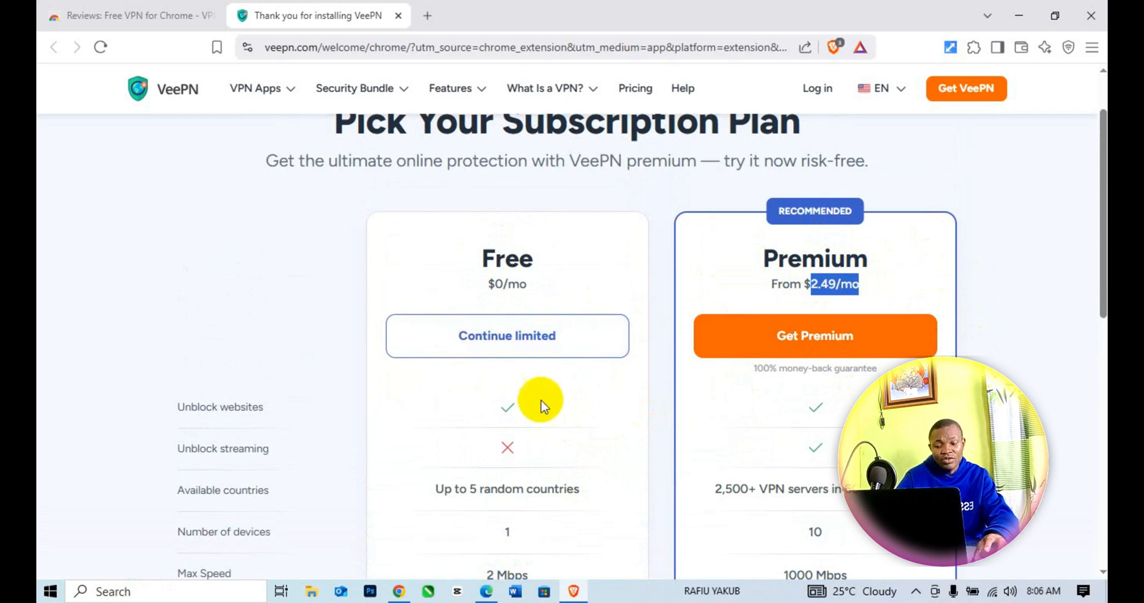
mouse_move(533, 374)
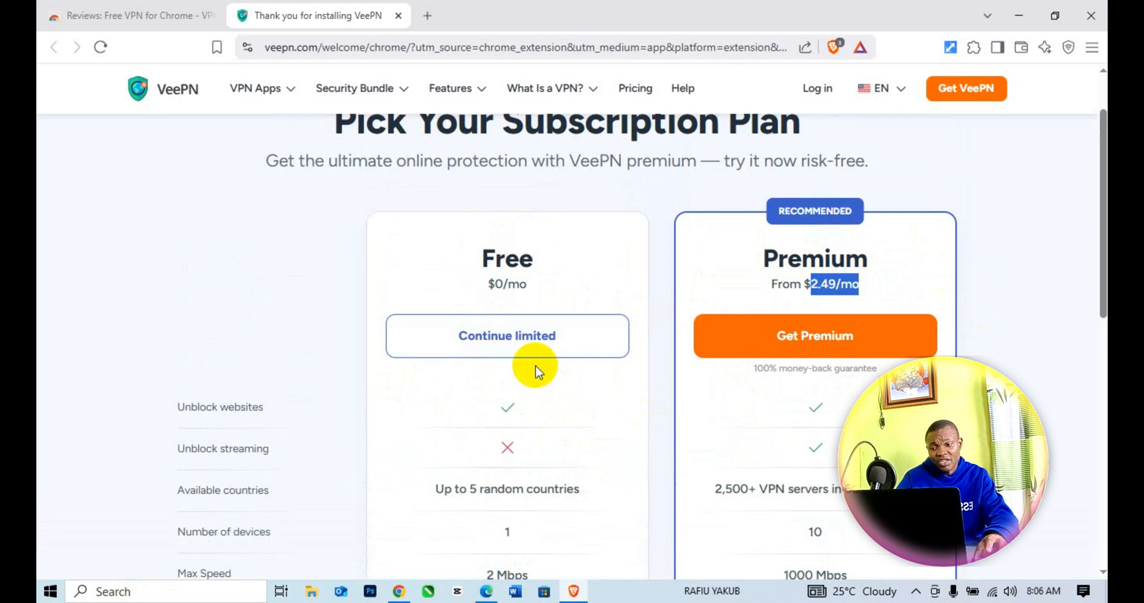
mouse_move(475, 252)
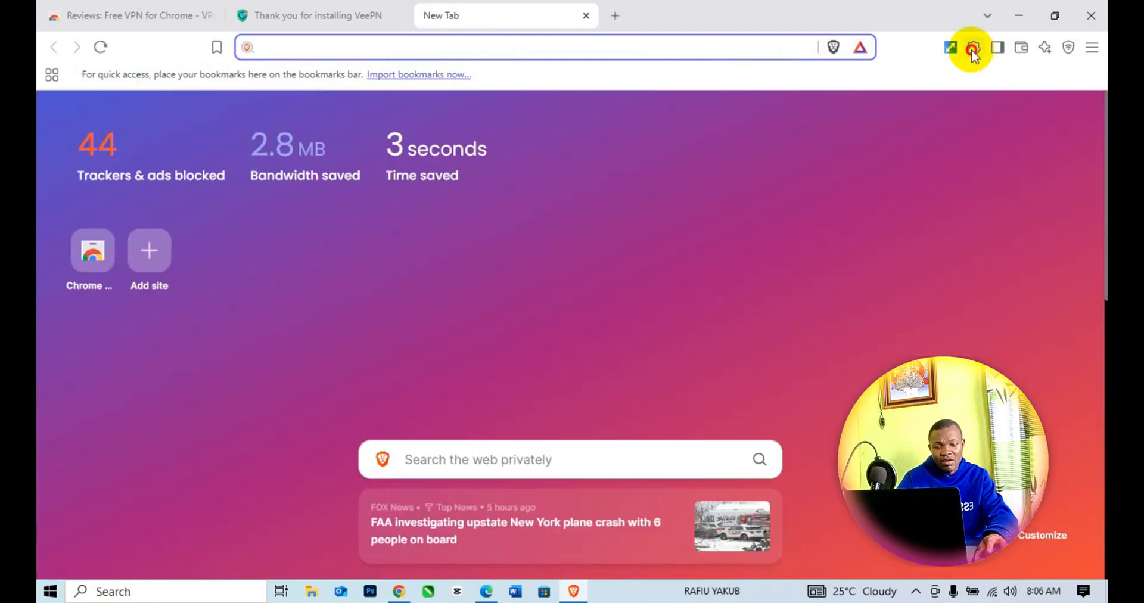
- Pin VeePN from the extensions puzzle menu and open its popup
click(973, 47)
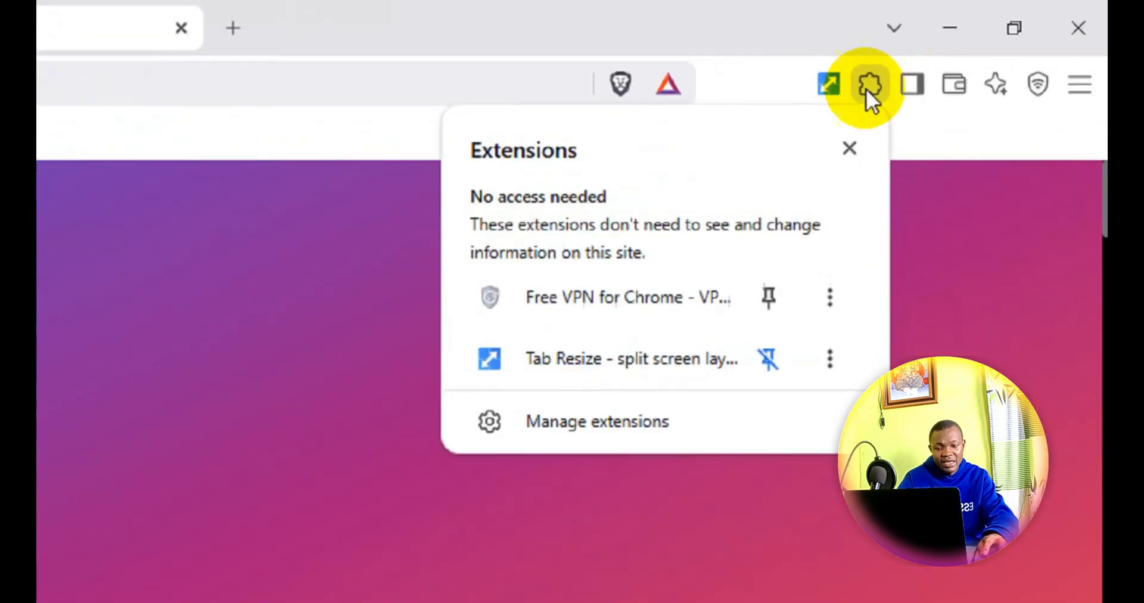
click(770, 298)
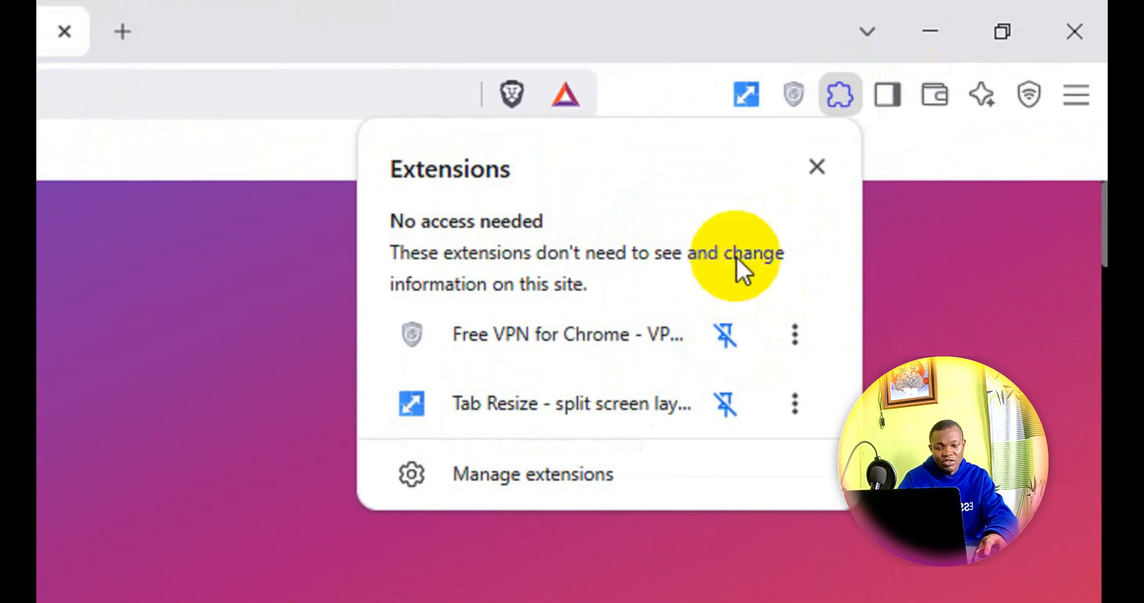
mouse_move(790, 101)
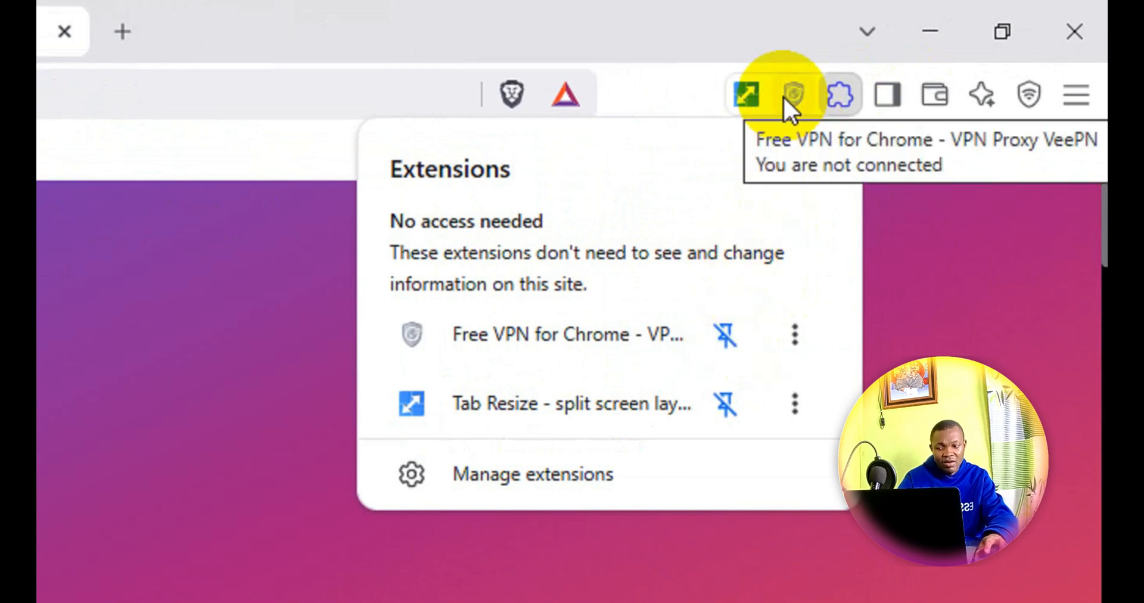
click(795, 95)
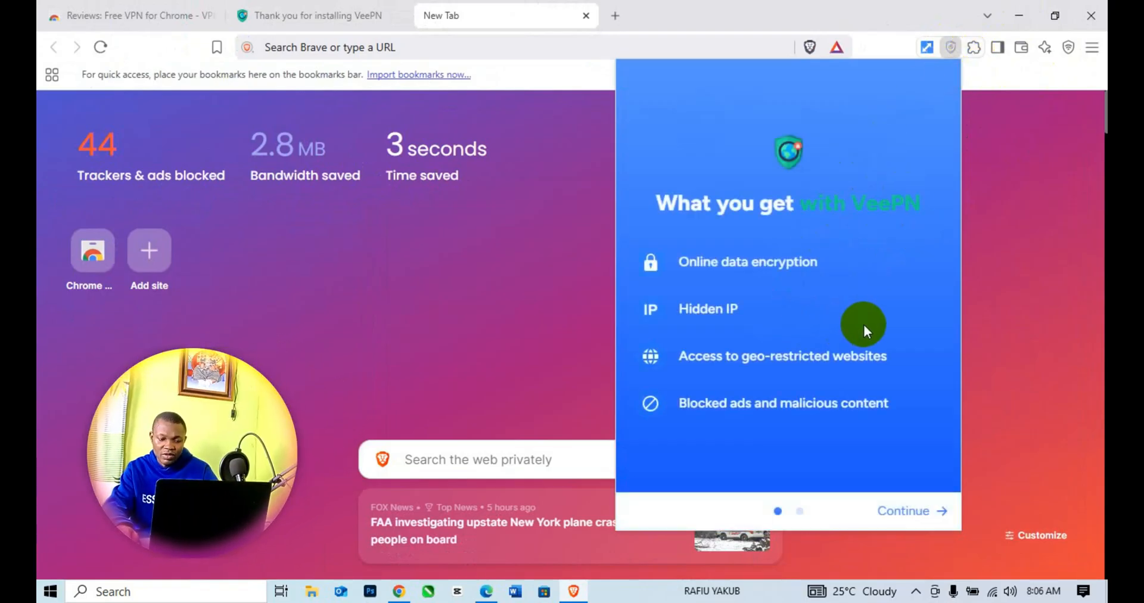
mouse_move(708, 254)
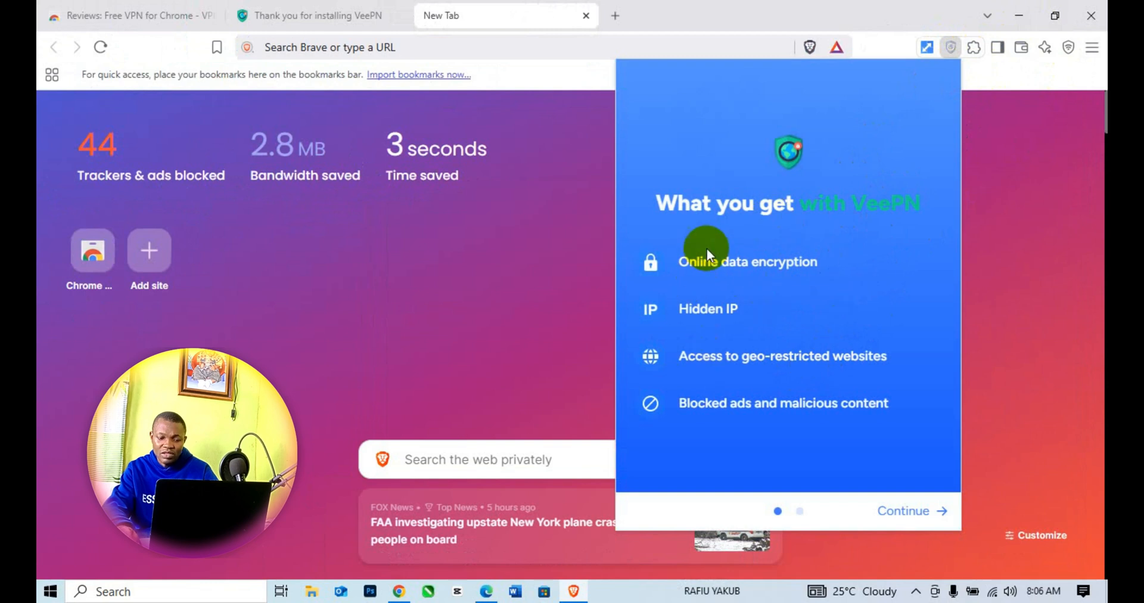
mouse_move(893, 510)
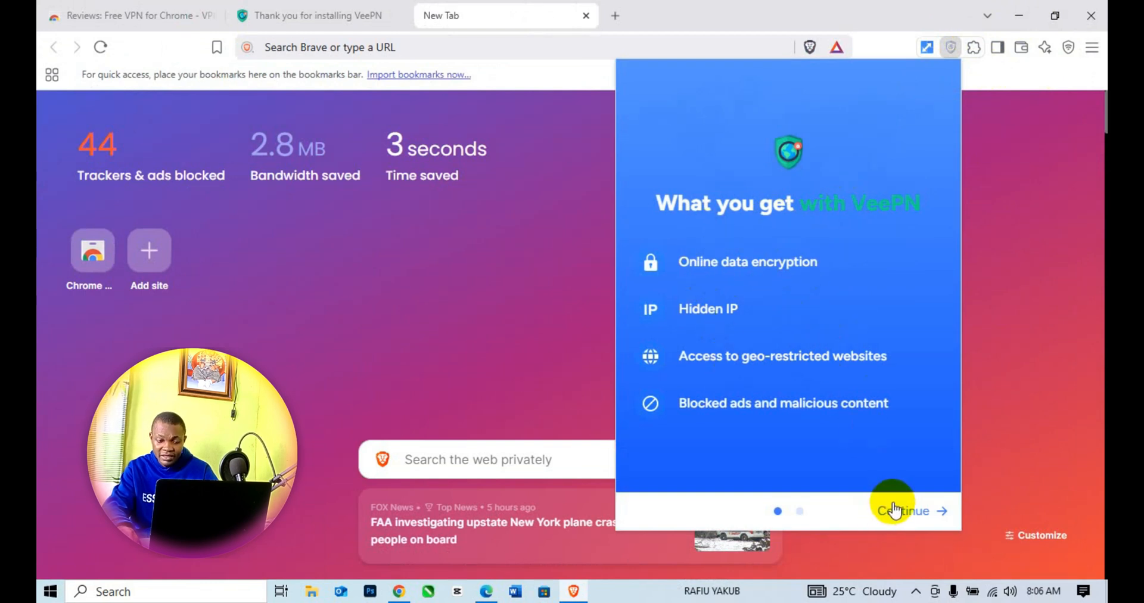
mouse_move(772, 326)
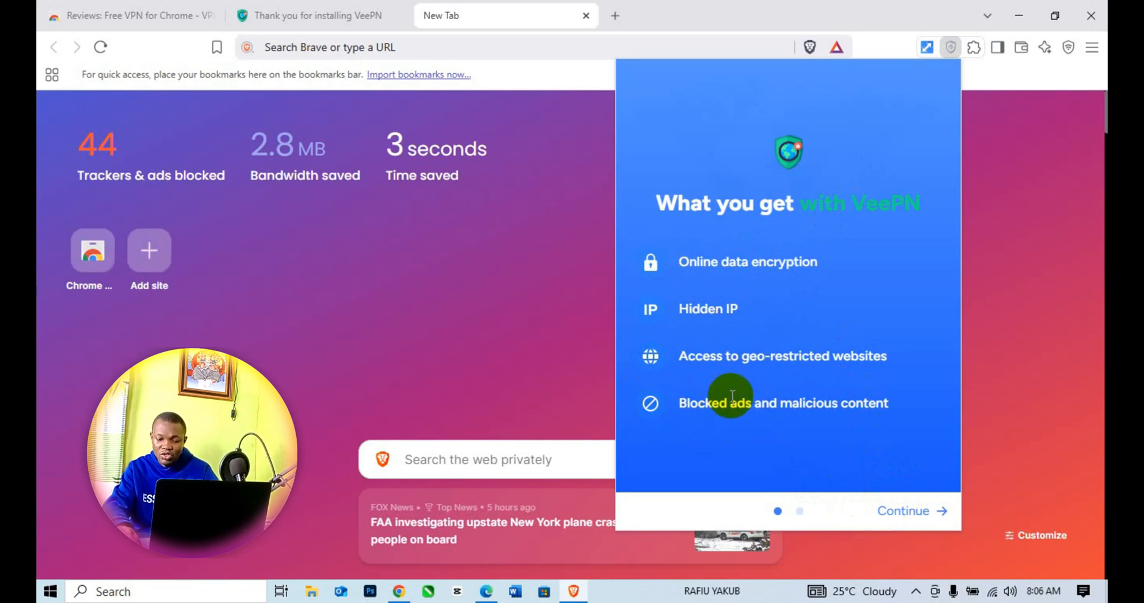
mouse_move(819, 397)
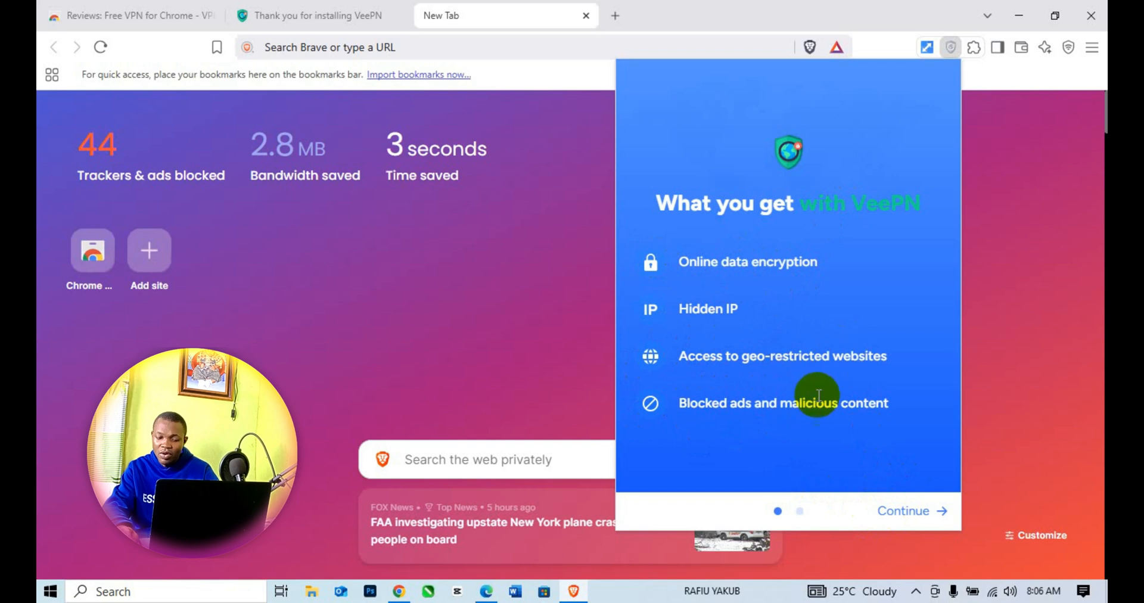
mouse_move(770, 458)
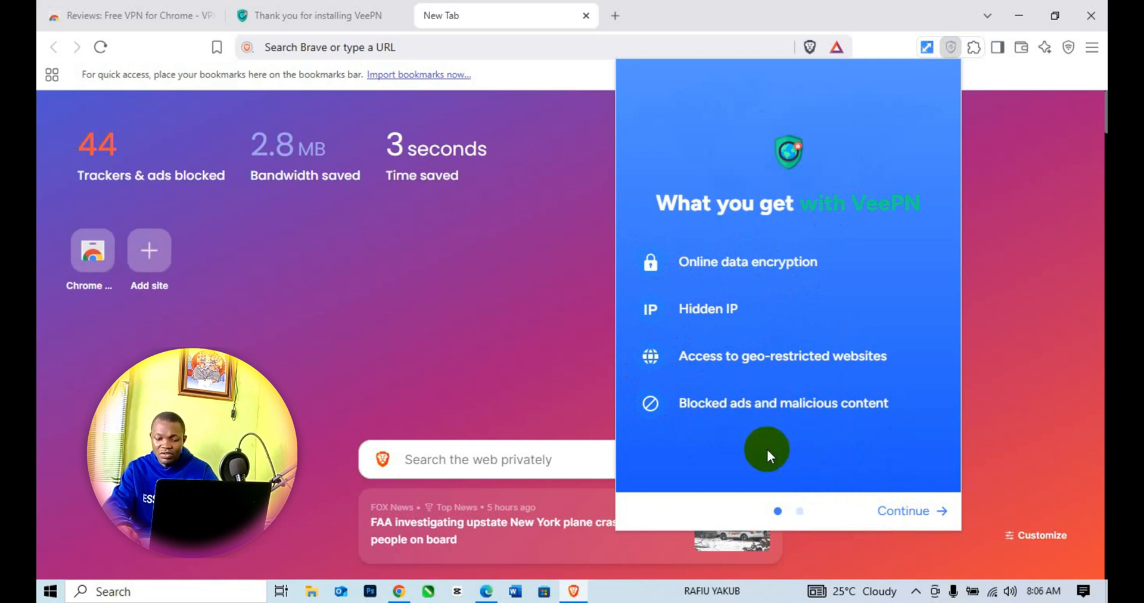
- Continue past the 'What you get with VeePN' intro screen
click(904, 511)
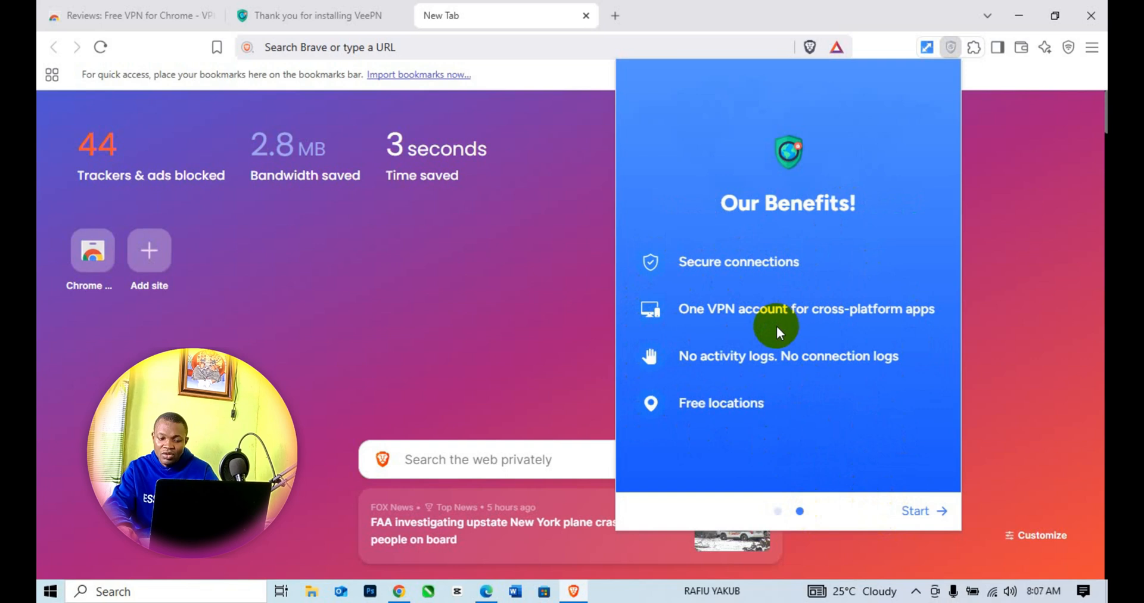
mouse_move(773, 380)
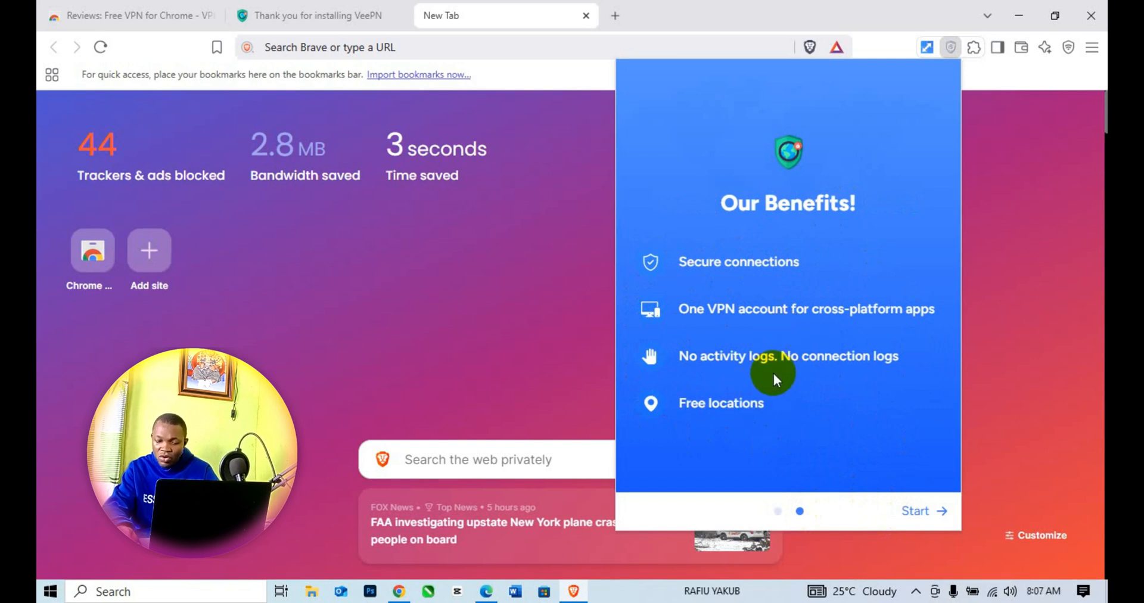
mouse_move(826, 377)
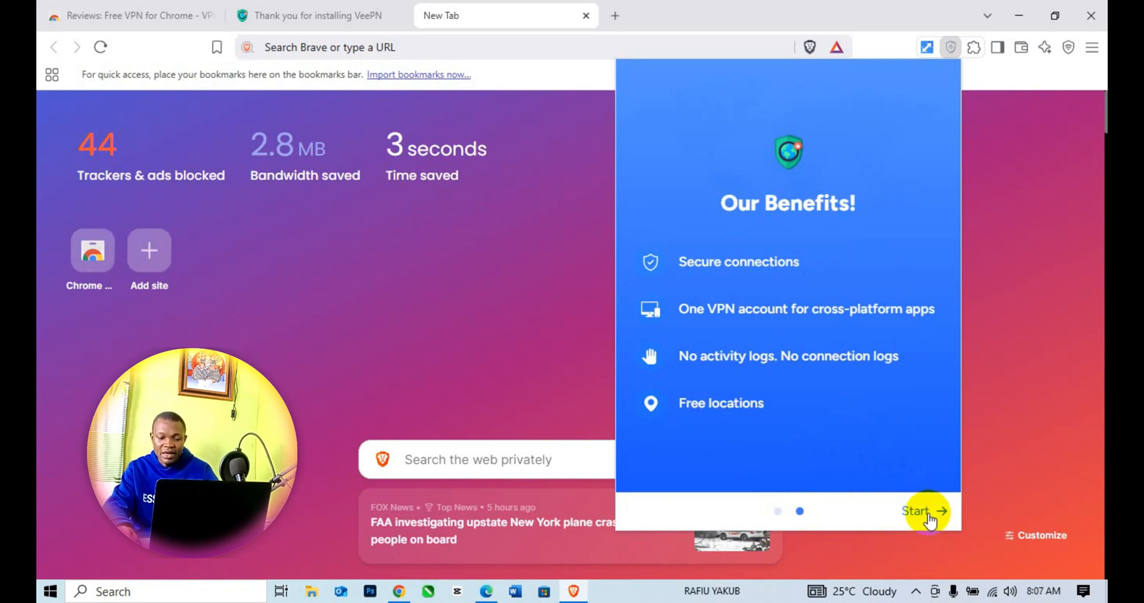
- Finish onboarding with Start and connect the VPN to Netherlands, Amsterdam
click(926, 512)
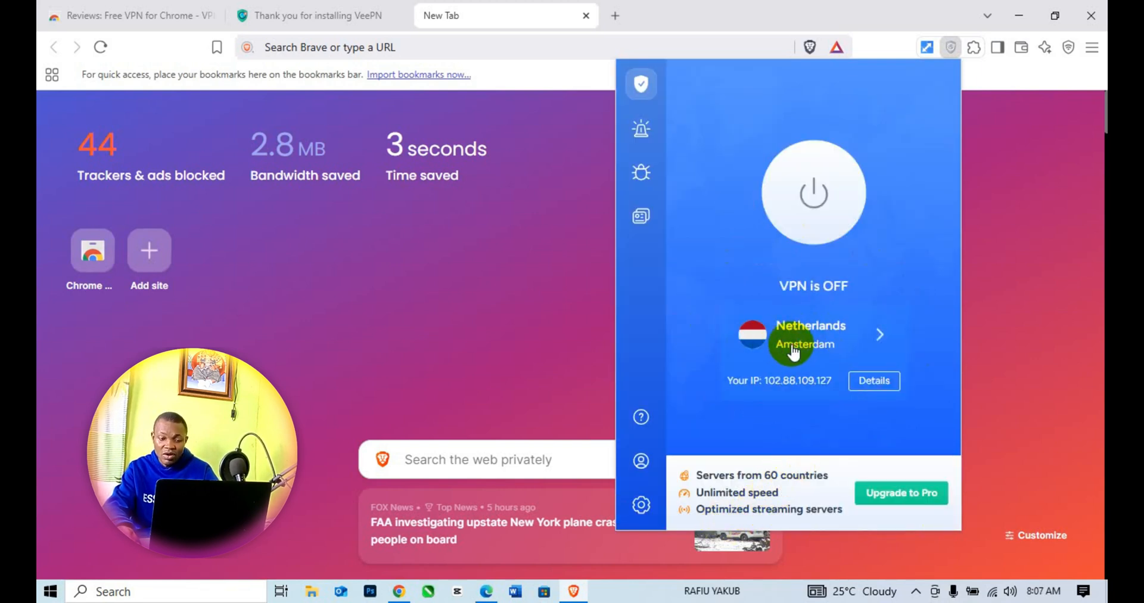
mouse_move(852, 256)
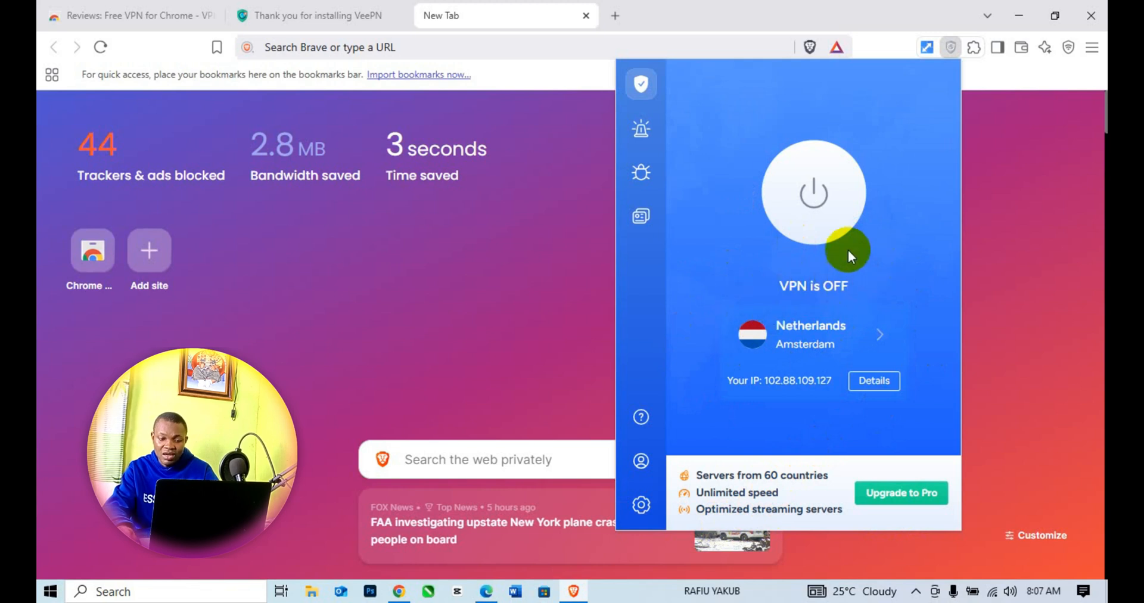
click(814, 190)
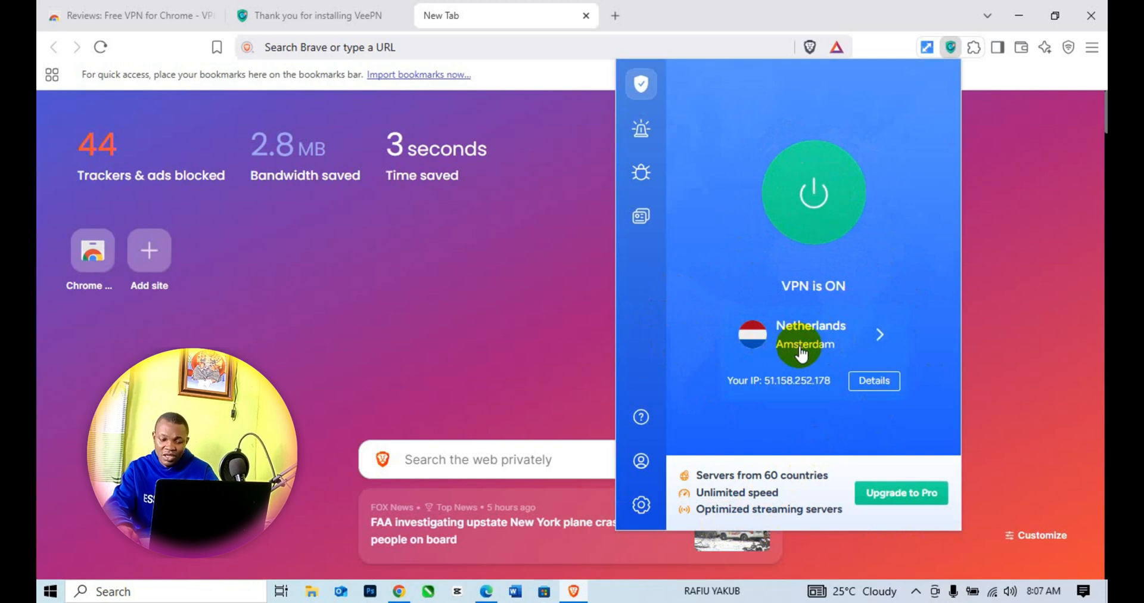
mouse_move(879, 339)
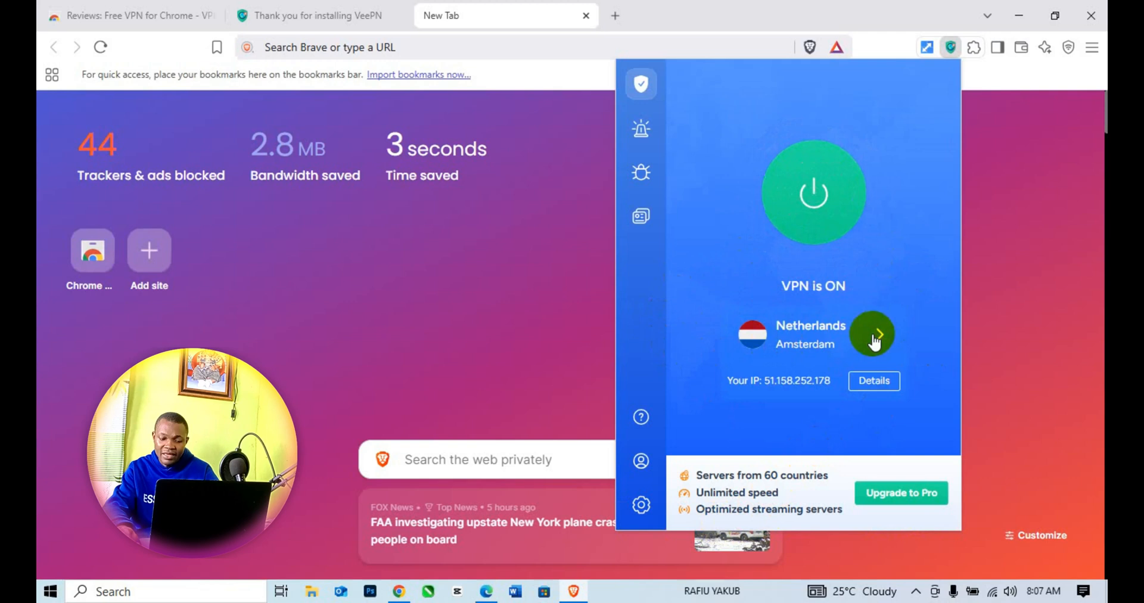